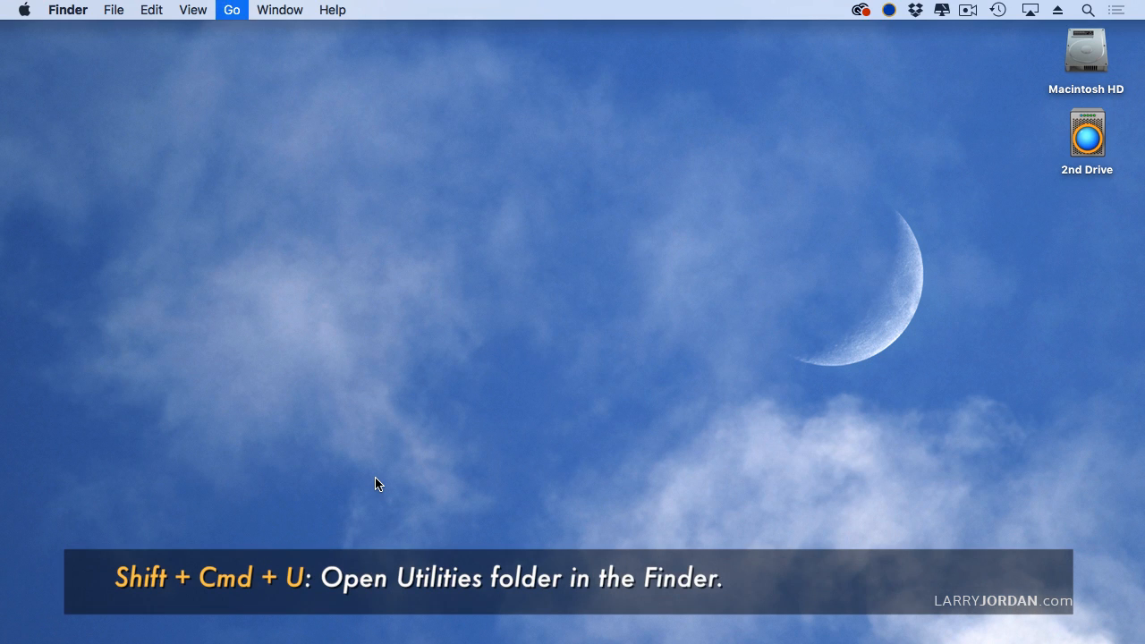
Open the Utilities folder in Finder with Shift+Cmd+U
{"action": "key", "text": "shift+cmd+u"}
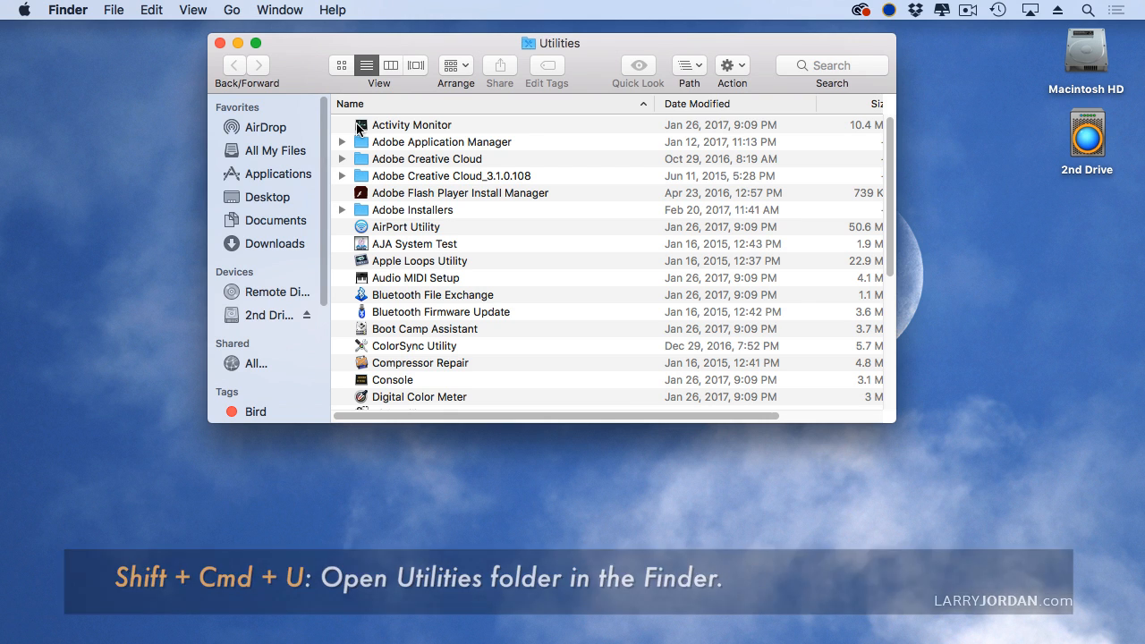
Launch Activity Monitor from Utilities and scroll through the CPU tab's process list
{"action": "double_click", "coordinate": [411, 125]}
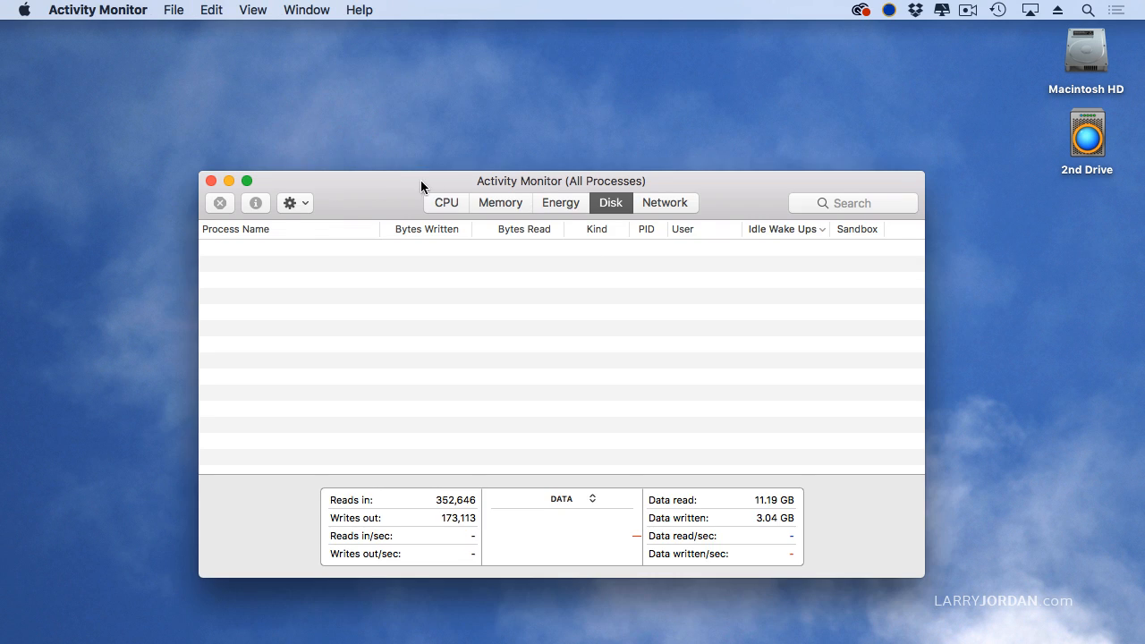
{"action": "left_click", "coordinate": [446, 202]}
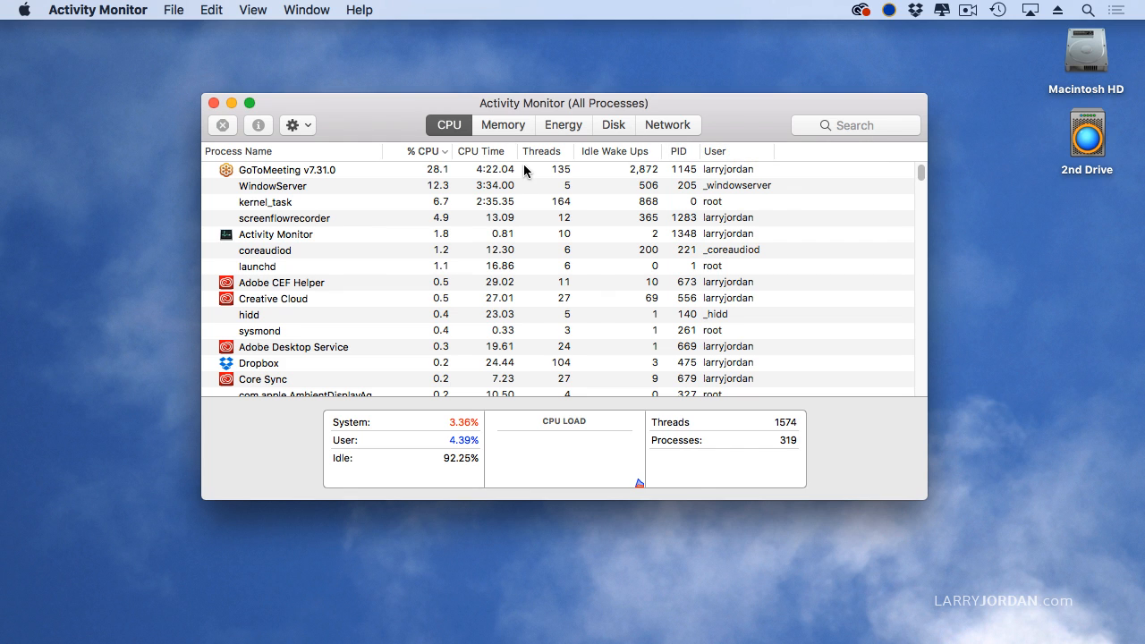
{"action": "mouse_move", "coordinate": [329, 189]}
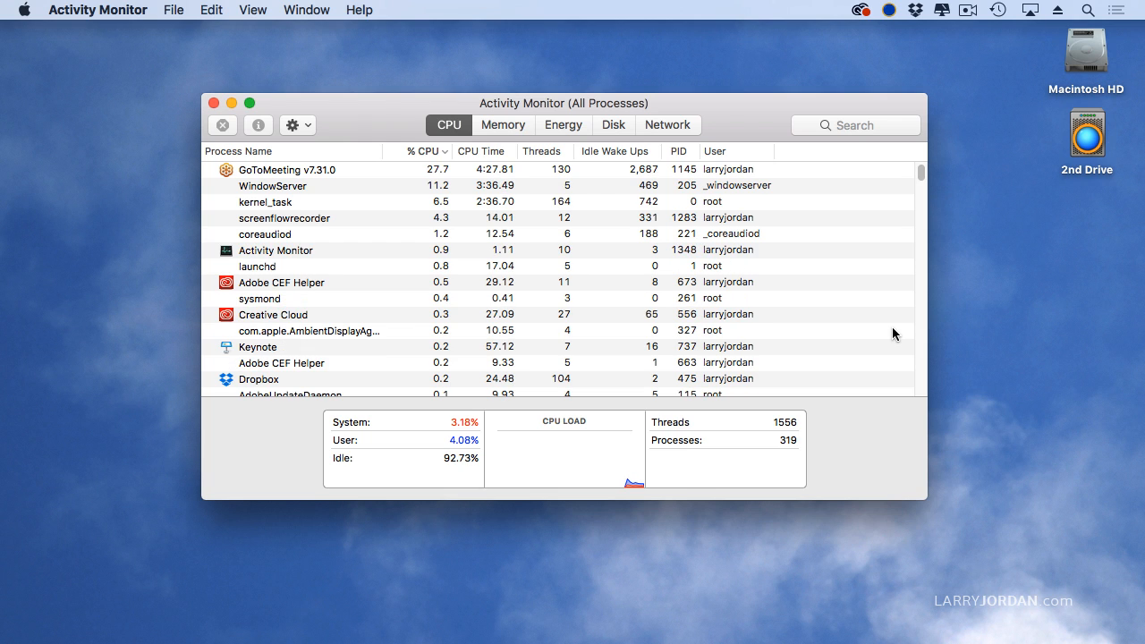
{"action": "mouse_move", "coordinate": [354, 225]}
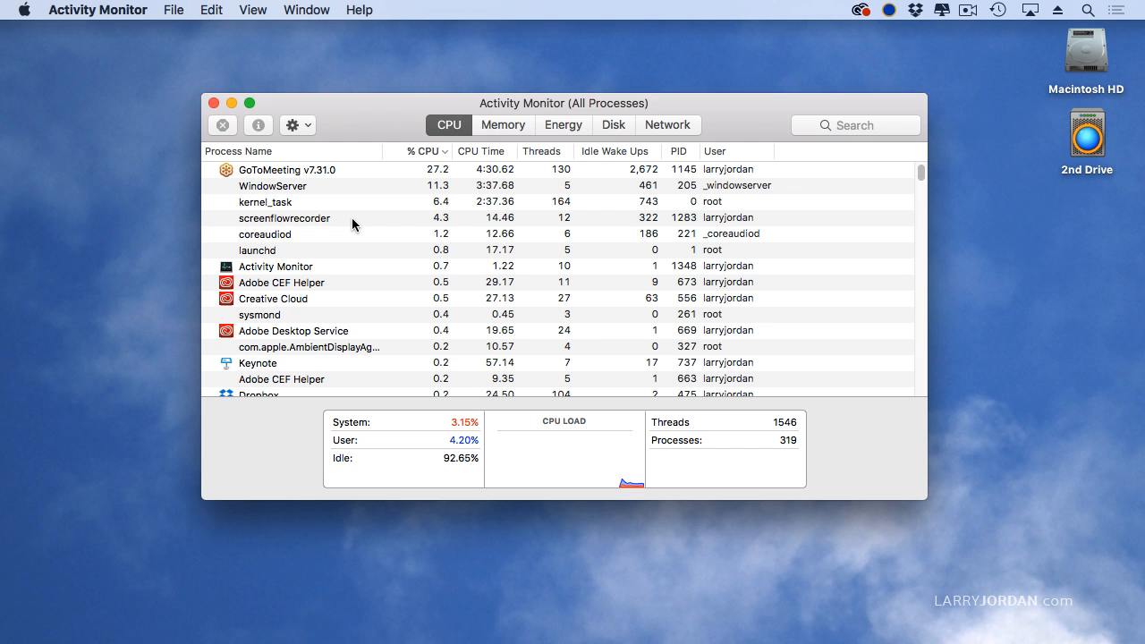
{"action": "scroll", "scroll_direction": "down", "scroll_amount": 3}
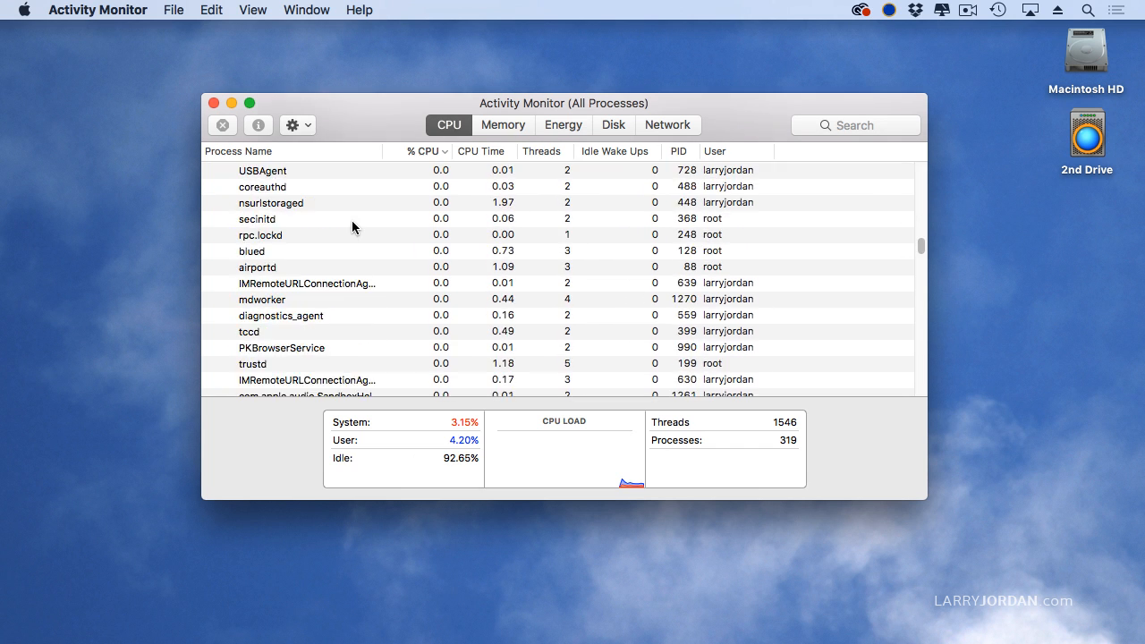
{"action": "scroll", "scroll_direction": "down", "scroll_amount": 3}
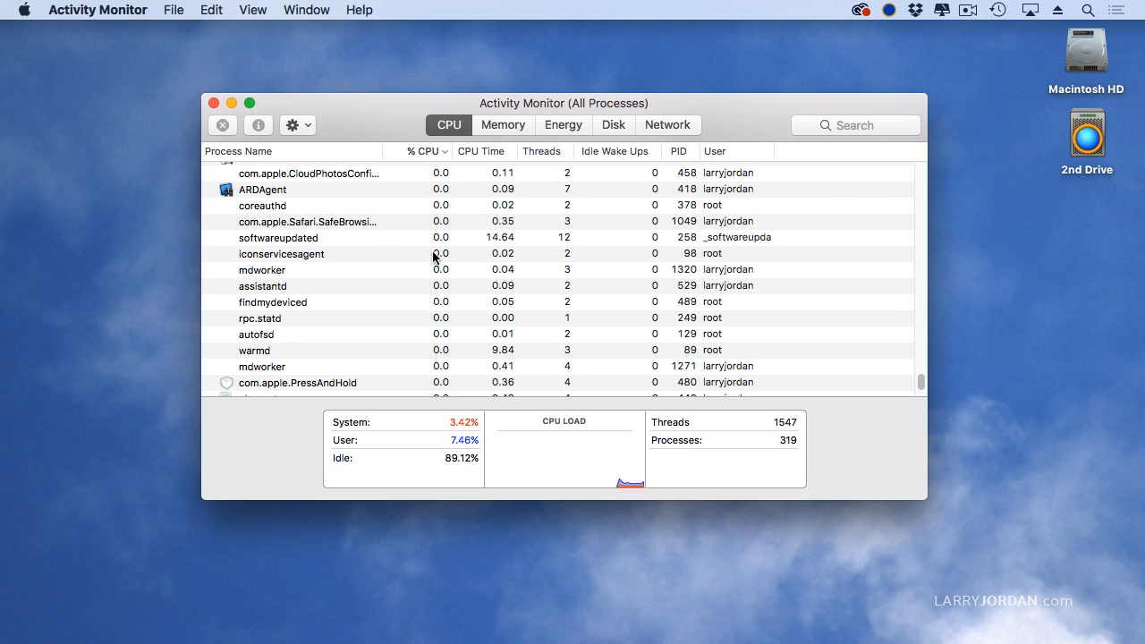
{"action": "mouse_move", "coordinate": [444, 347]}
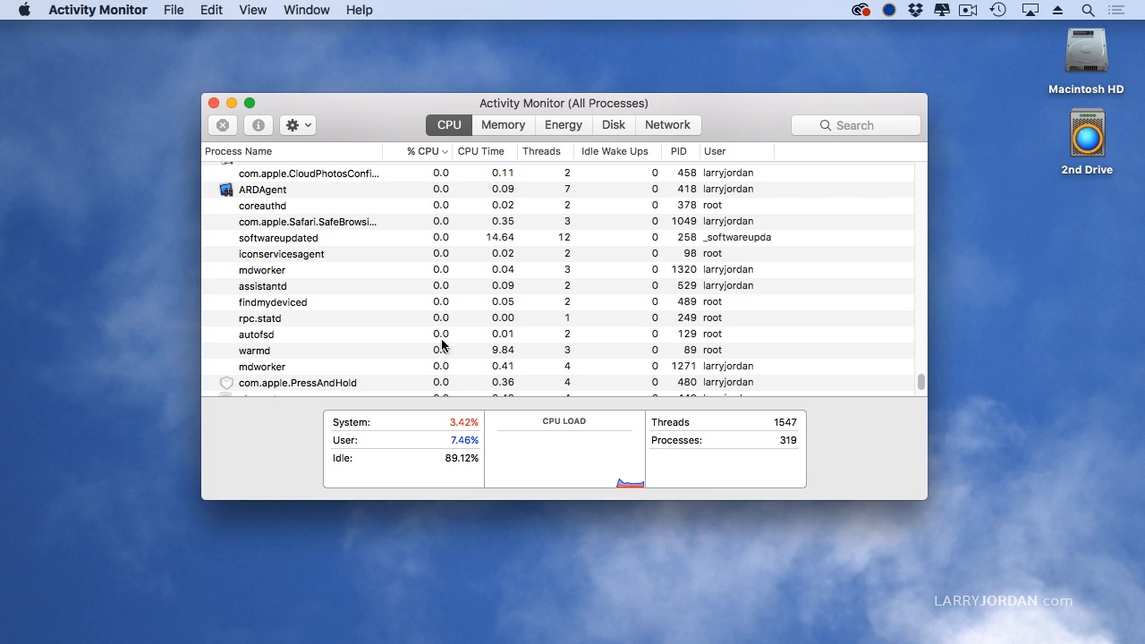
Sort by % CPU so the heaviest consumers (GoToMeeting first) return to the top
{"action": "left_click", "coordinate": [422, 150]}
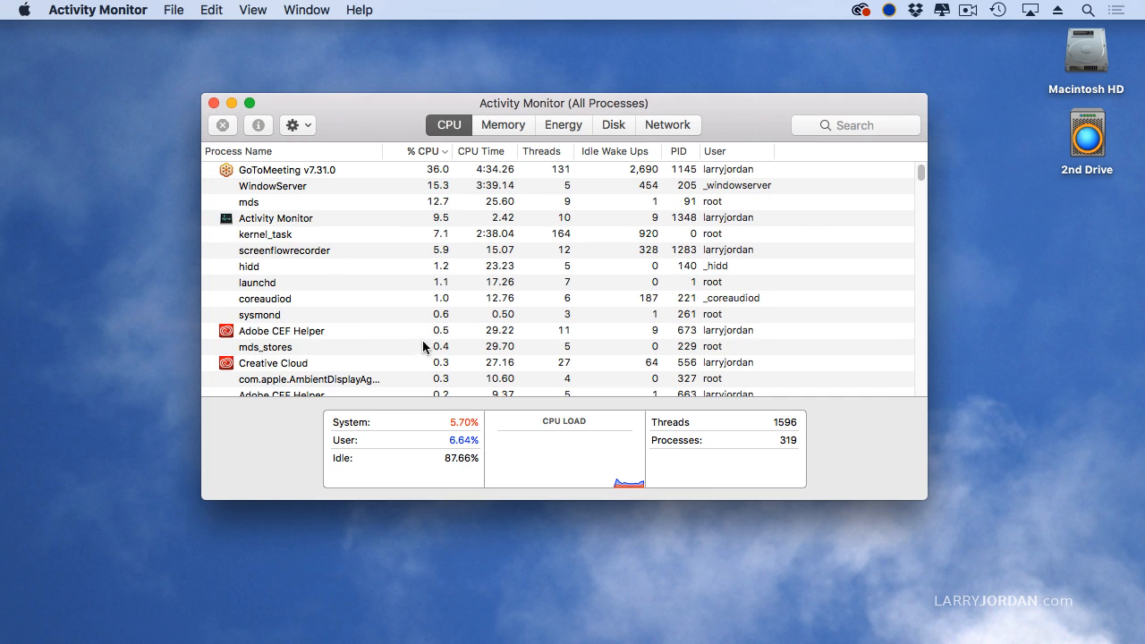
{"action": "mouse_move", "coordinate": [380, 175]}
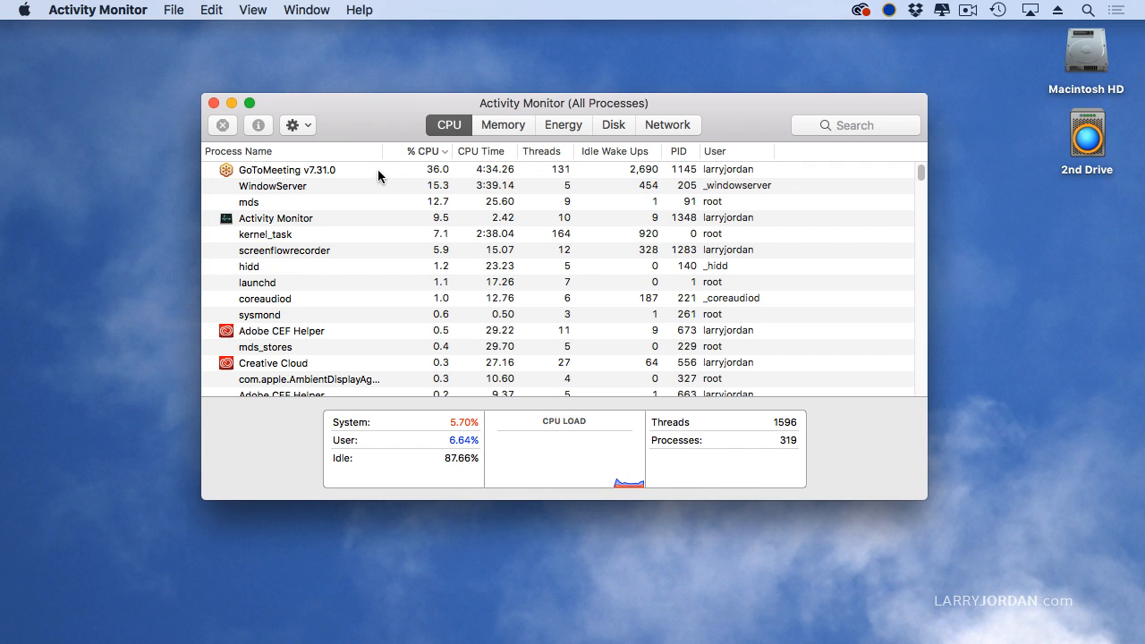
{"action": "mouse_move", "coordinate": [472, 415]}
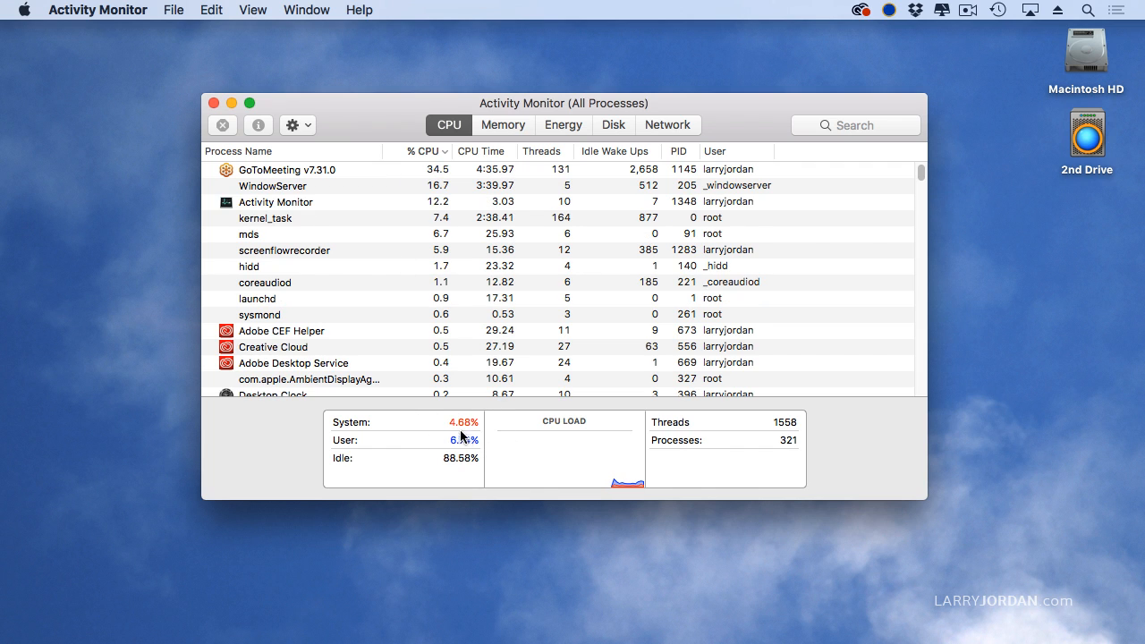
{"action": "mouse_move", "coordinate": [429, 426]}
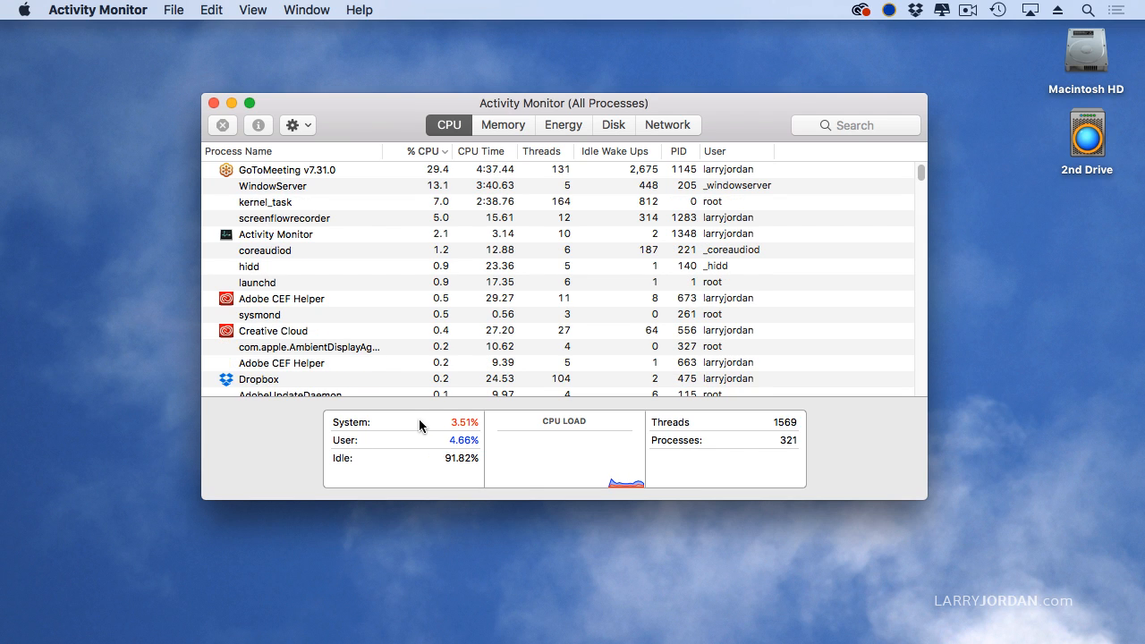
{"action": "mouse_move", "coordinate": [413, 445]}
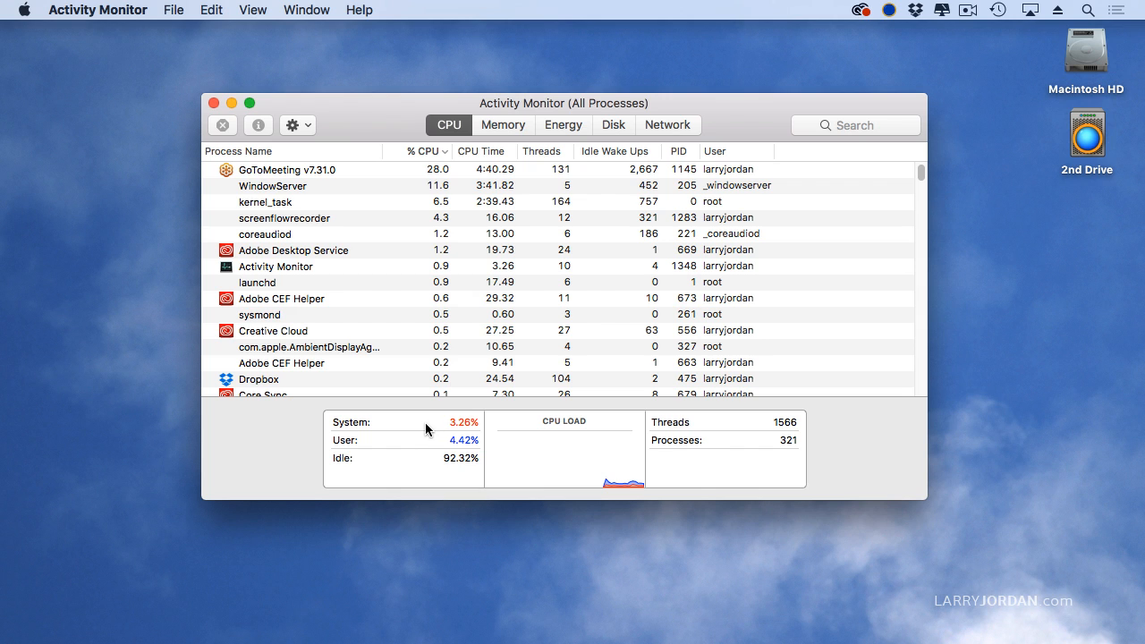
{"action": "mouse_move", "coordinate": [433, 445]}
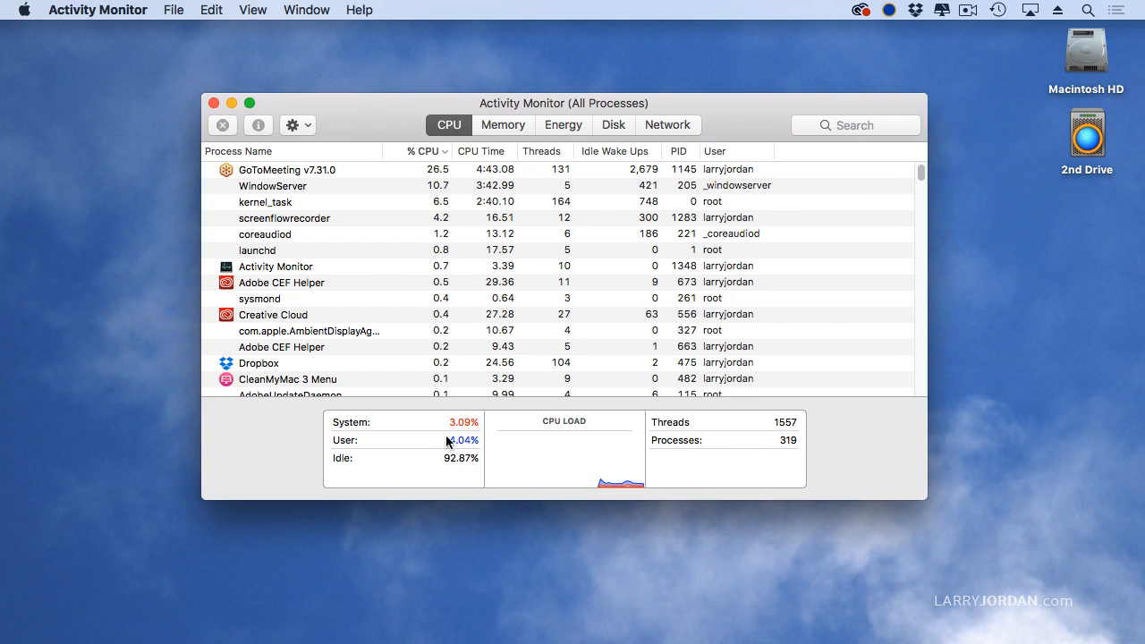
{"action": "mouse_move", "coordinate": [486, 444]}
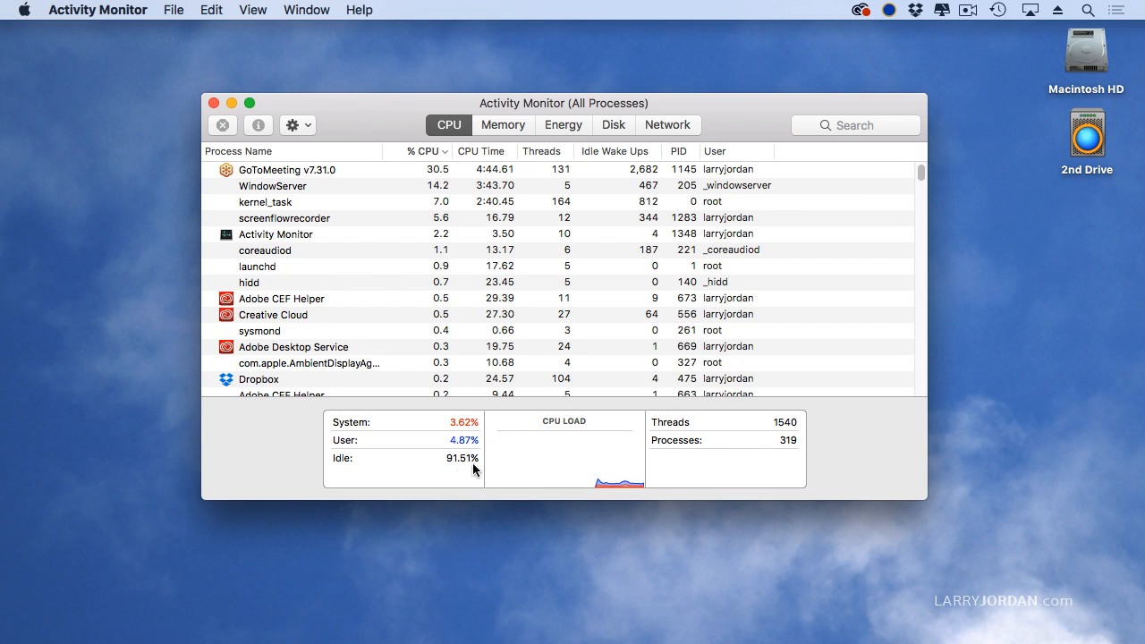
{"action": "mouse_move", "coordinate": [465, 472]}
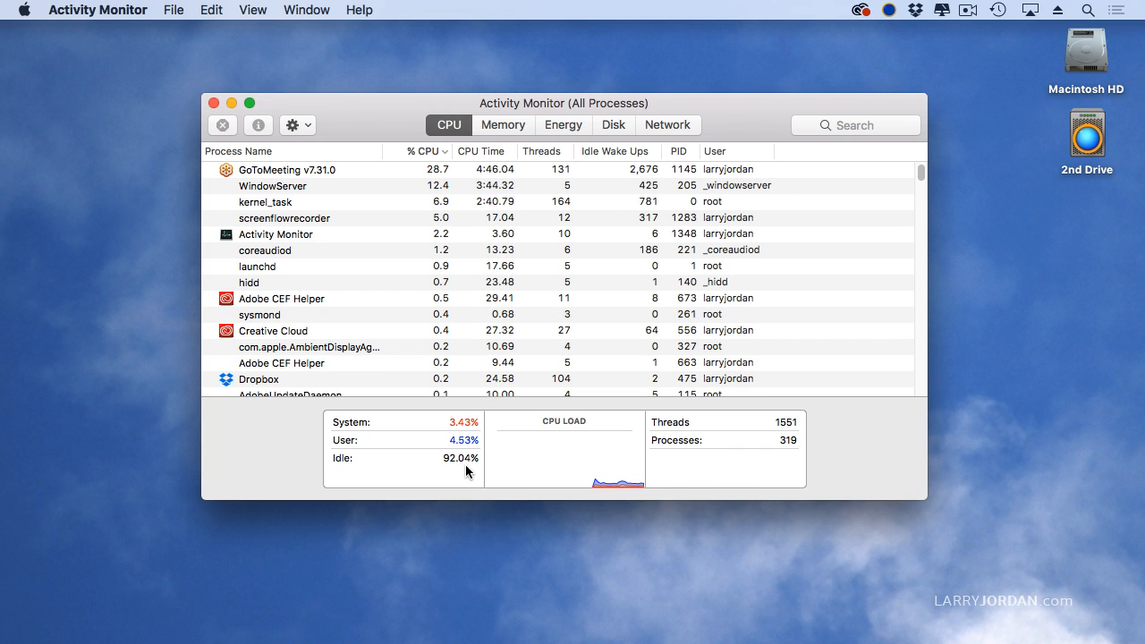
Review the Memory tab sorted by usage, then the Energy and Disk tabs
{"action": "left_click", "coordinate": [503, 126]}
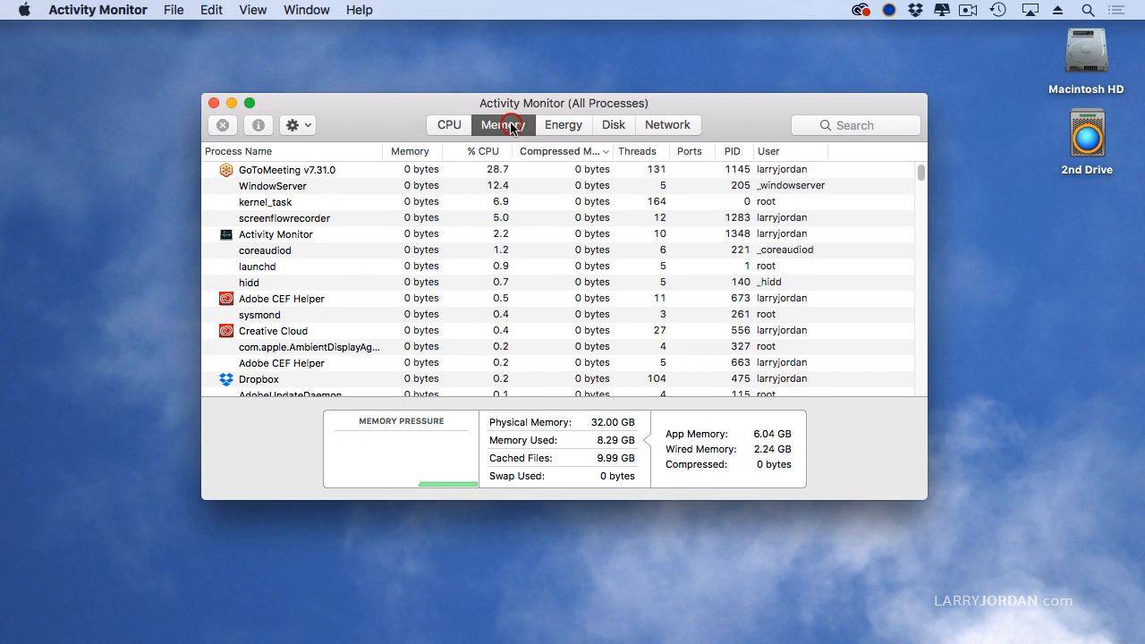
{"action": "left_click", "coordinate": [502, 125]}
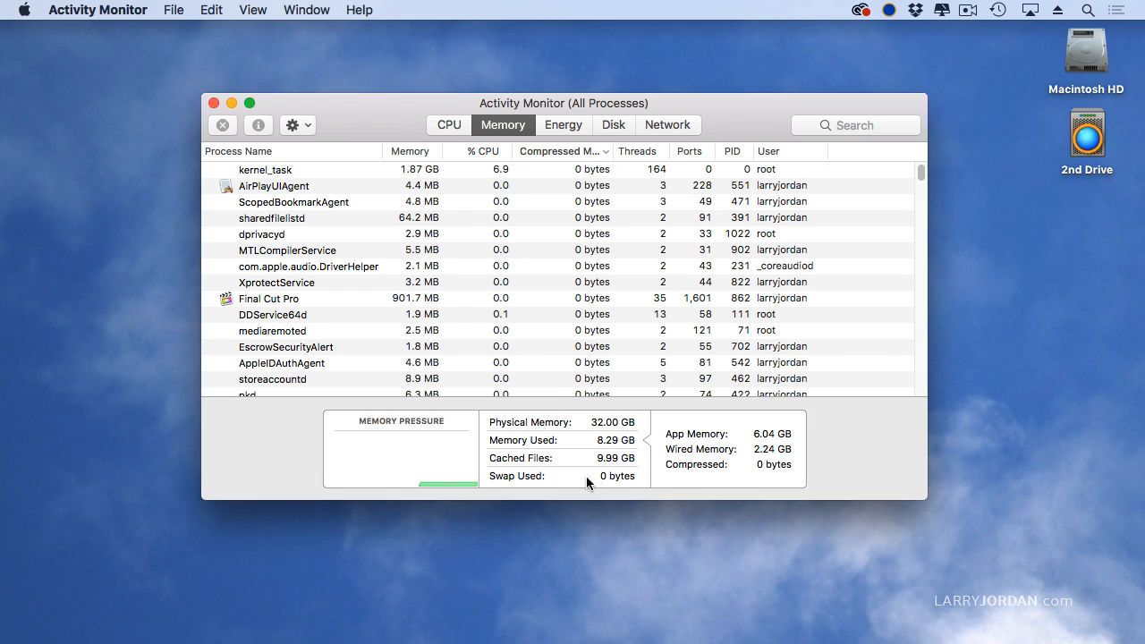
{"action": "mouse_move", "coordinate": [590, 443]}
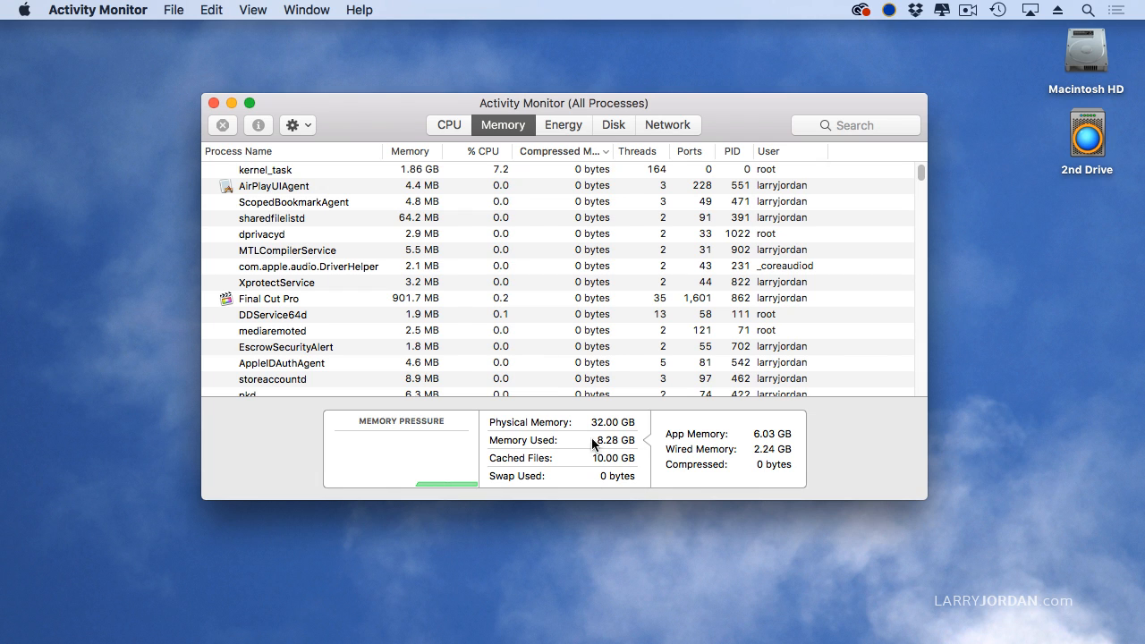
{"action": "mouse_move", "coordinate": [580, 427]}
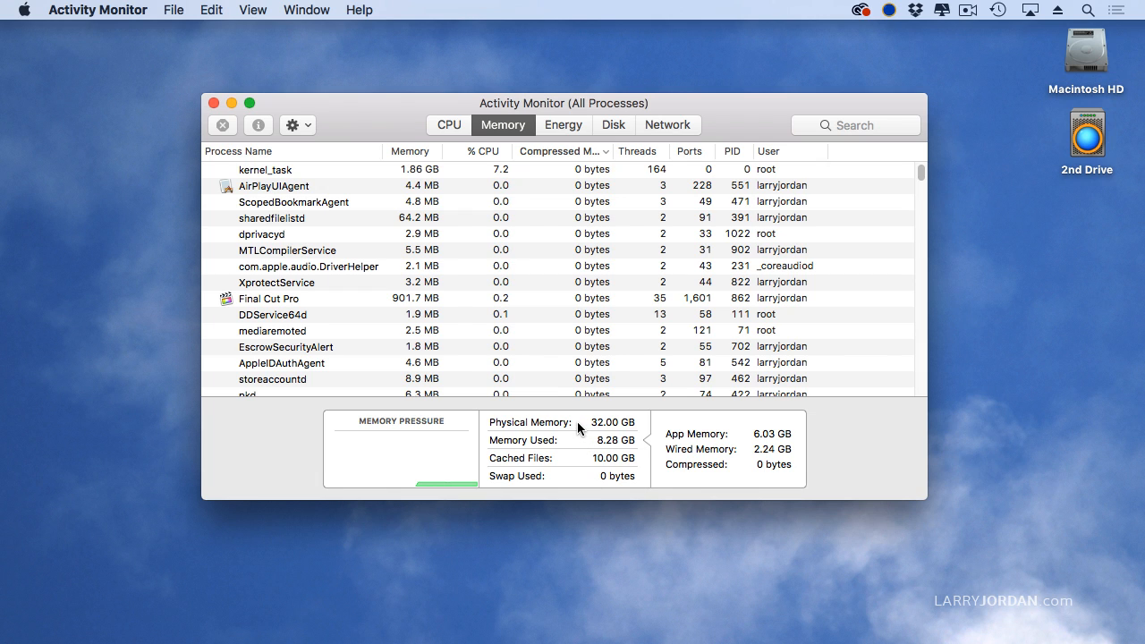
{"action": "mouse_move", "coordinate": [580, 438]}
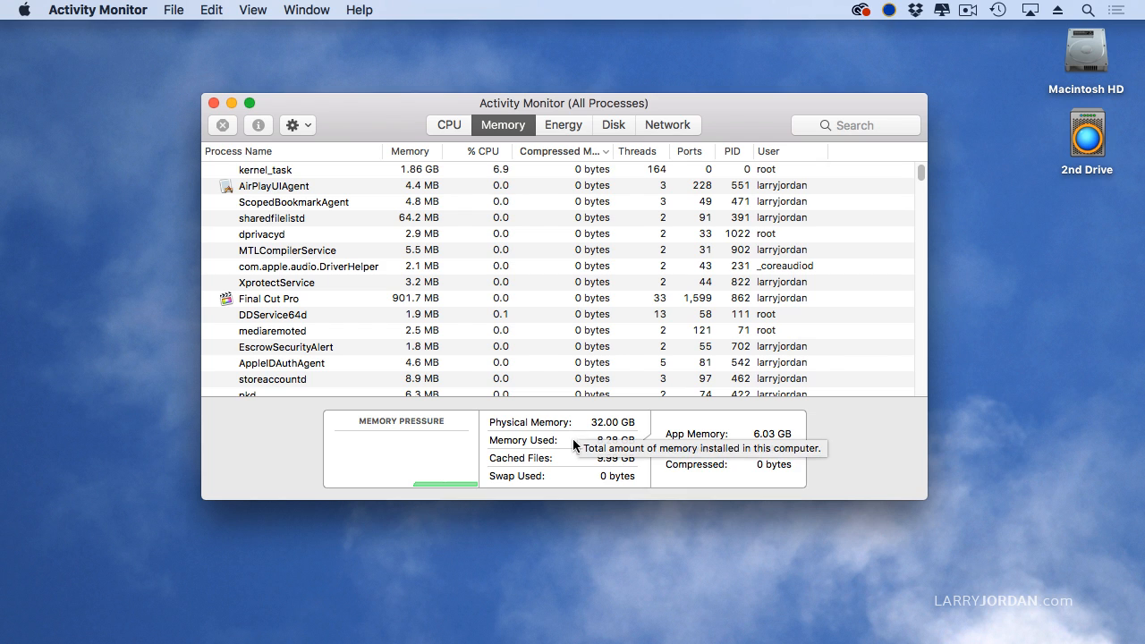
{"action": "mouse_move", "coordinate": [576, 447]}
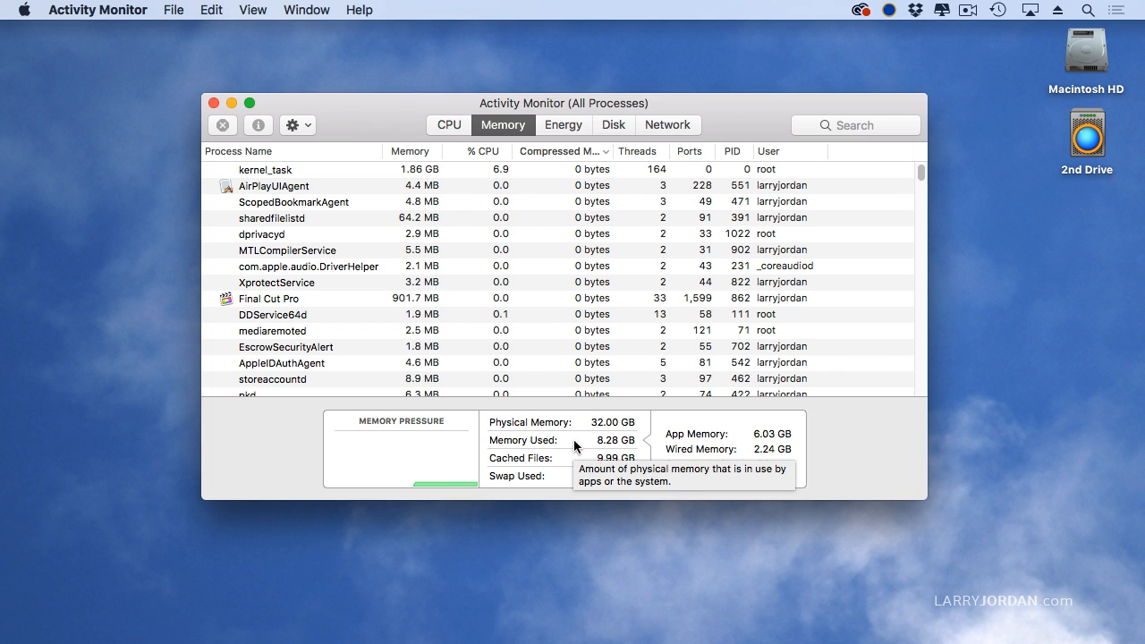
{"action": "mouse_move", "coordinate": [801, 440]}
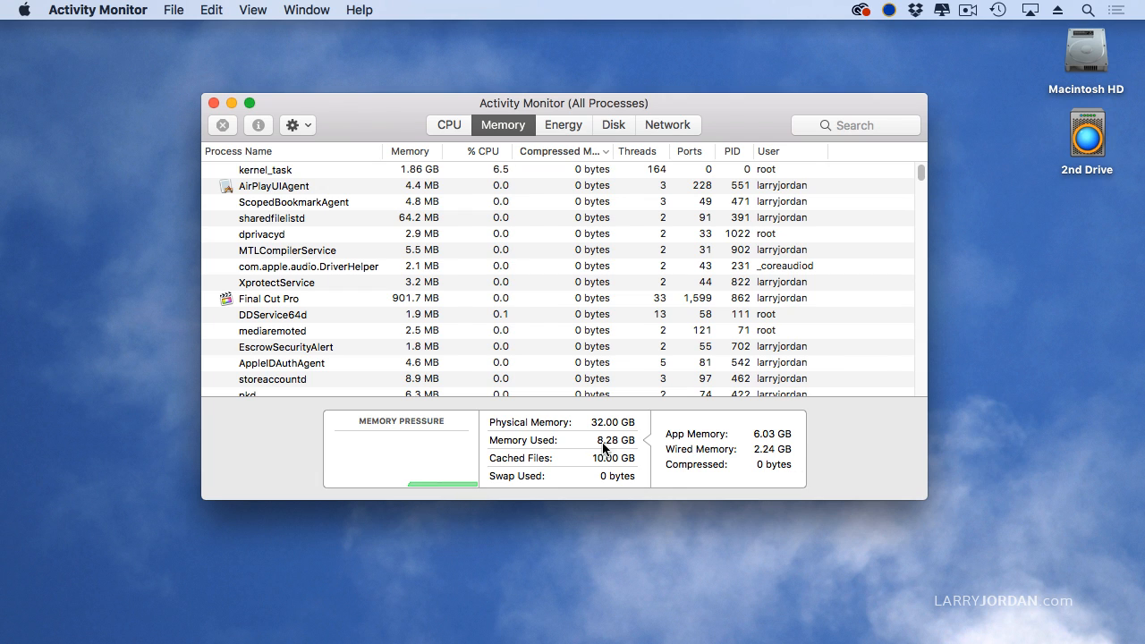
{"action": "mouse_move", "coordinate": [591, 465]}
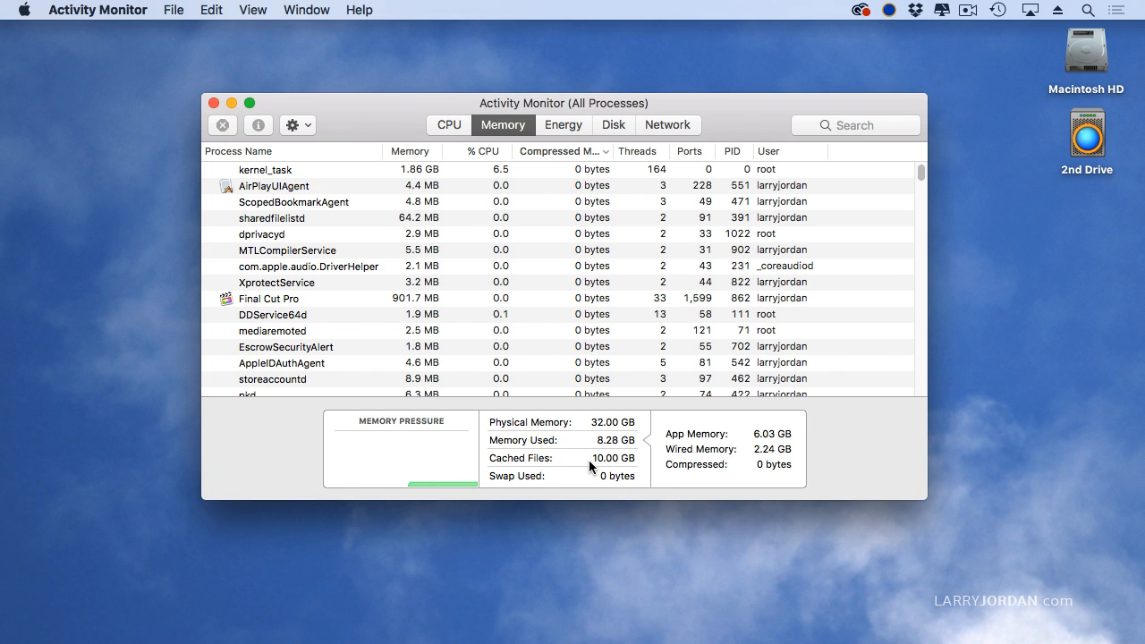
{"action": "mouse_move", "coordinate": [591, 458]}
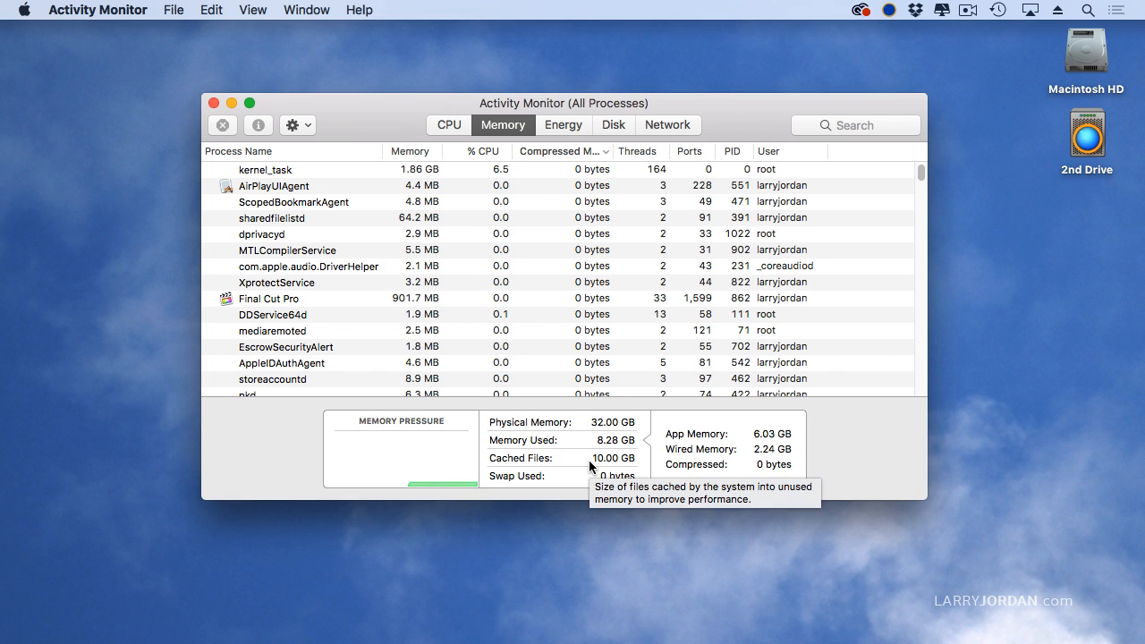
{"action": "mouse_move", "coordinate": [645, 467]}
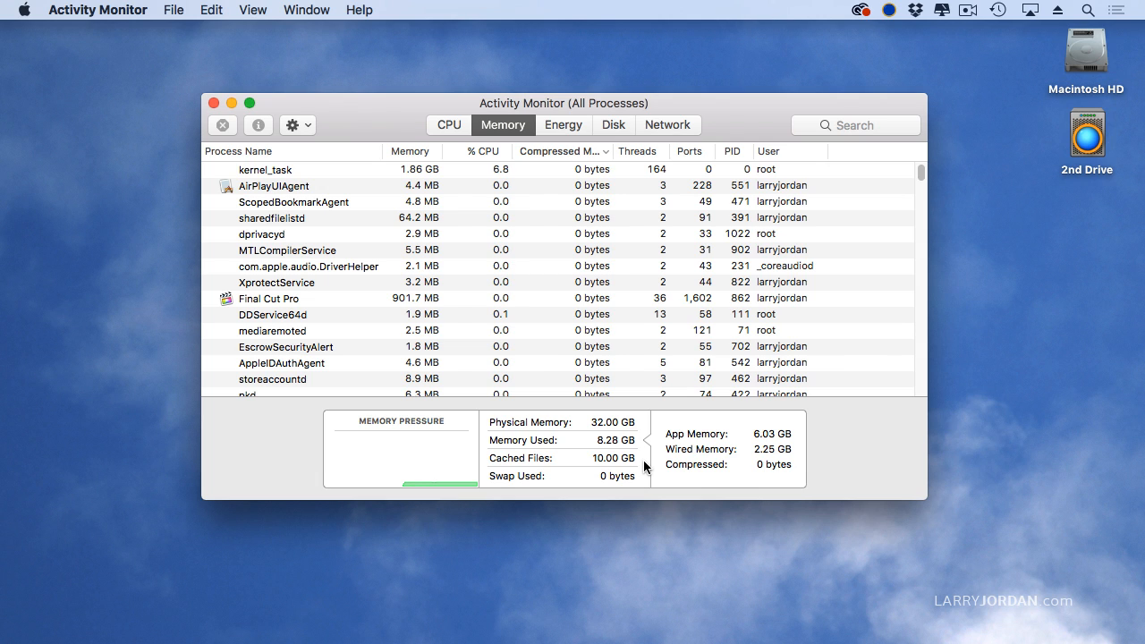
{"action": "mouse_move", "coordinate": [821, 463]}
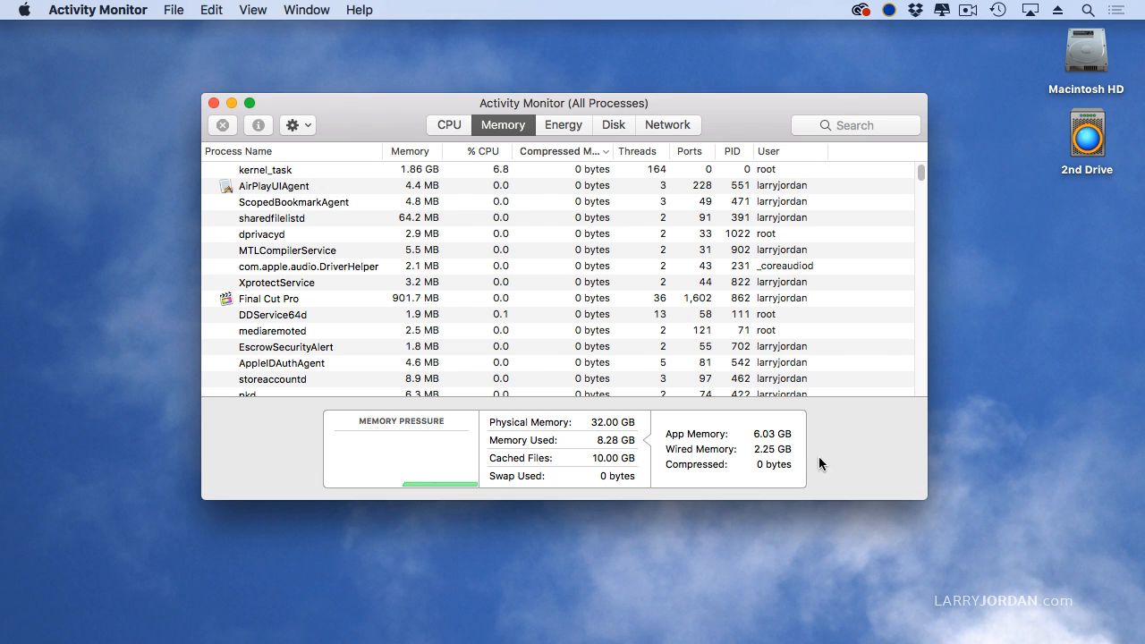
{"action": "mouse_move", "coordinate": [642, 472]}
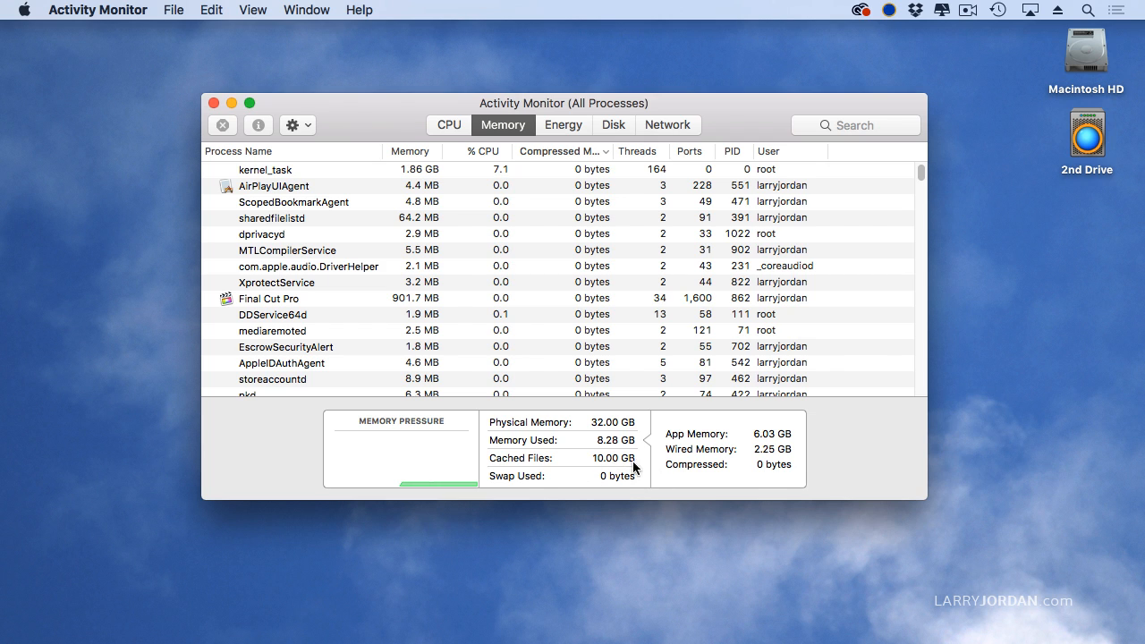
{"action": "mouse_move", "coordinate": [626, 483]}
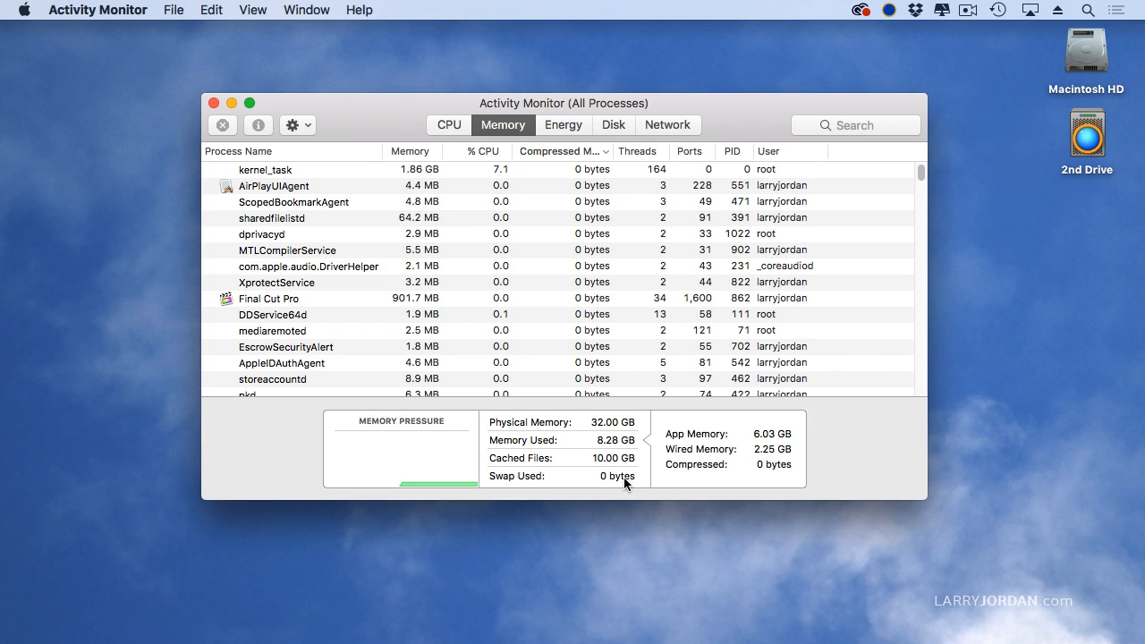
{"action": "mouse_move", "coordinate": [626, 486]}
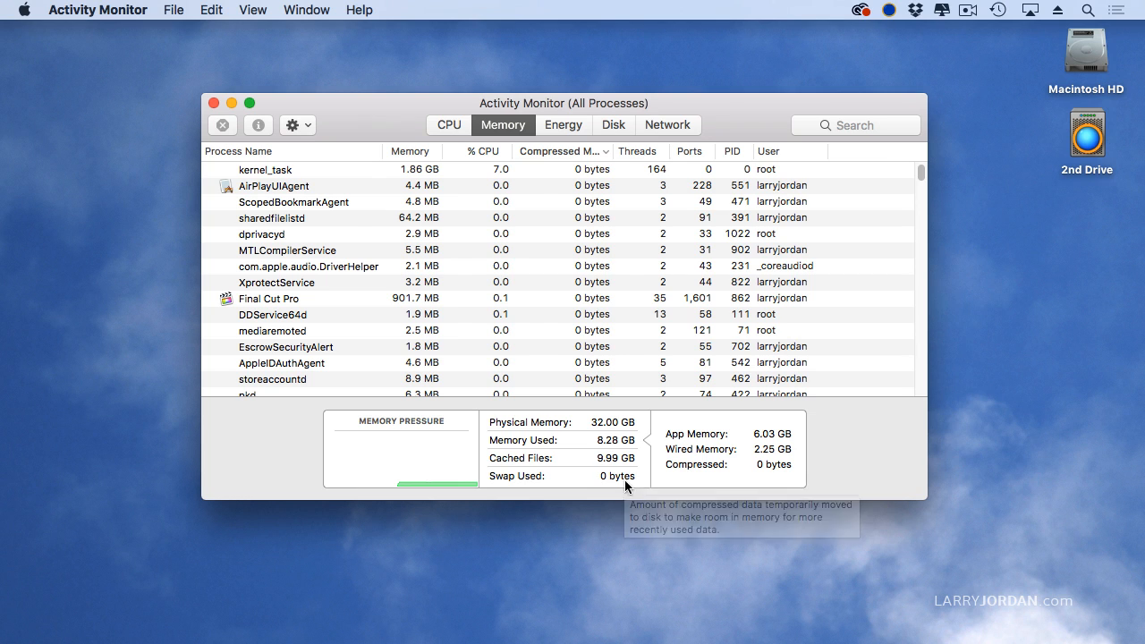
{"action": "mouse_move", "coordinate": [606, 492]}
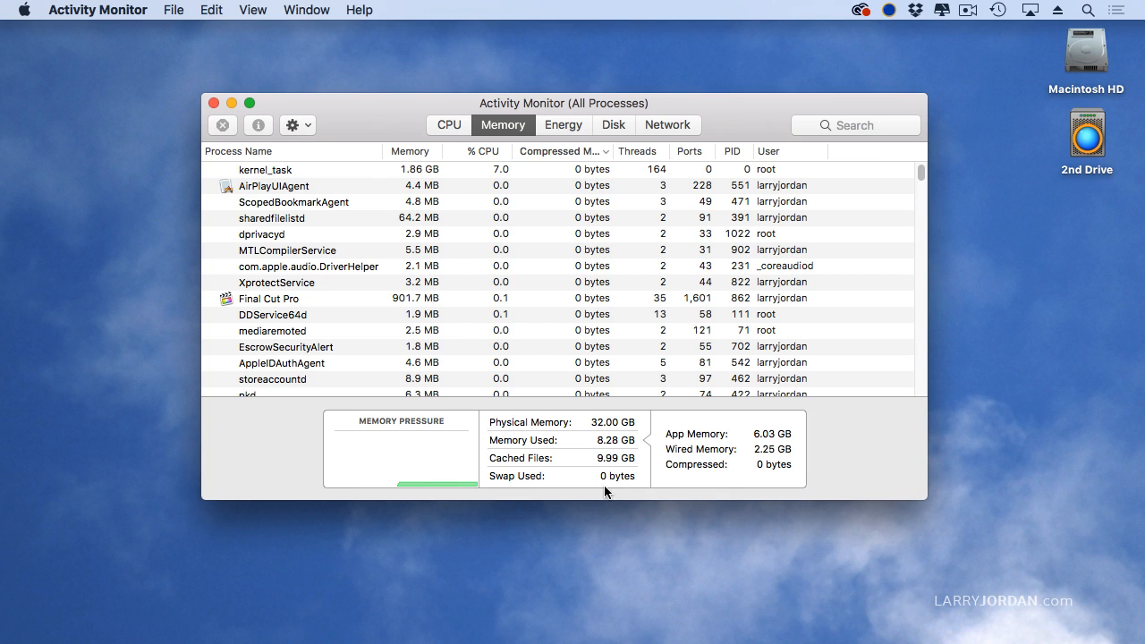
{"action": "mouse_move", "coordinate": [587, 440]}
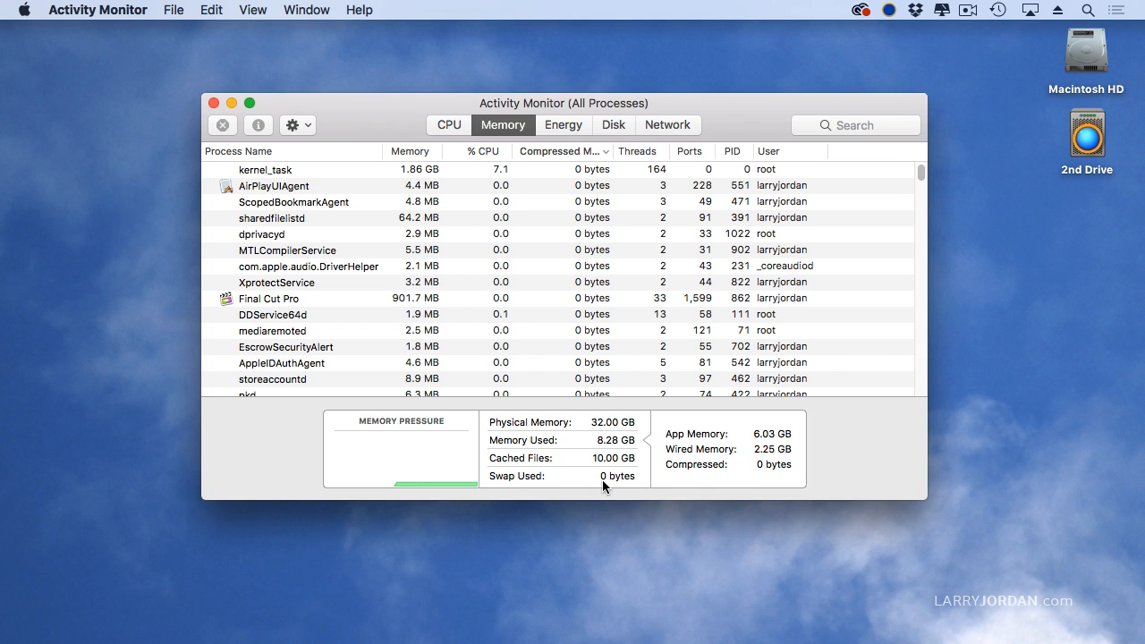
{"action": "mouse_move", "coordinate": [615, 475]}
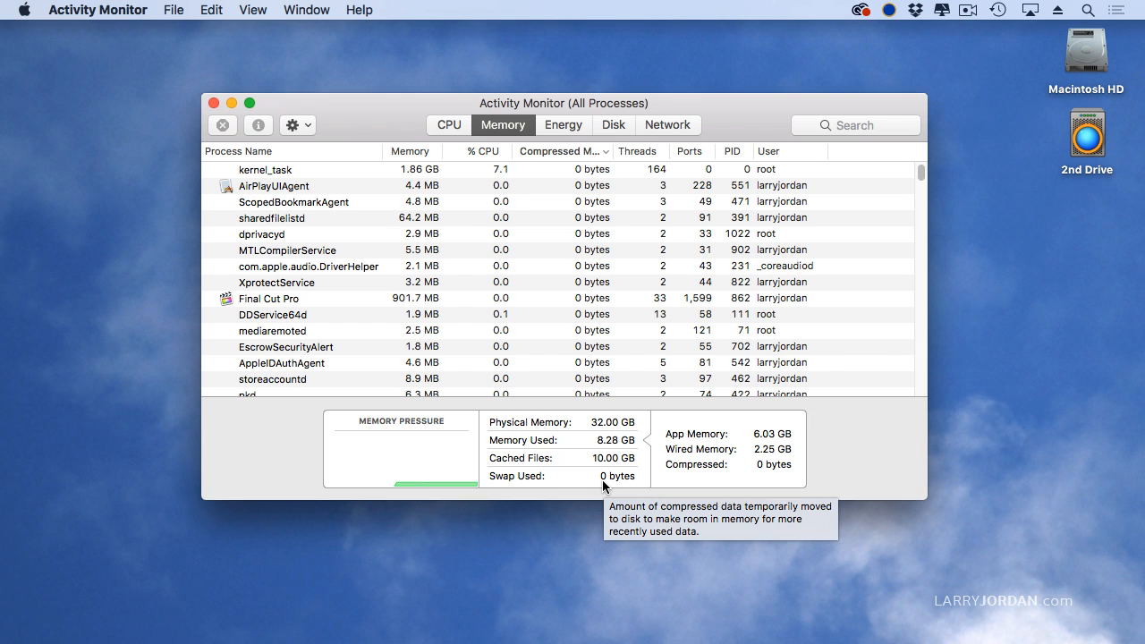
{"action": "mouse_move", "coordinate": [587, 443]}
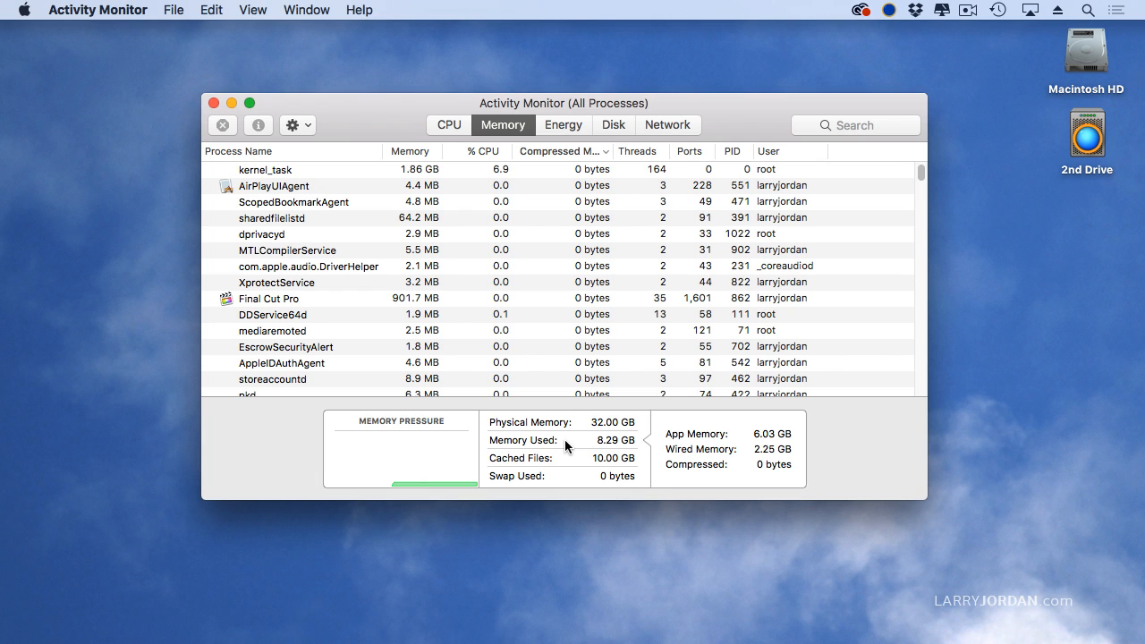
{"action": "mouse_move", "coordinate": [567, 469]}
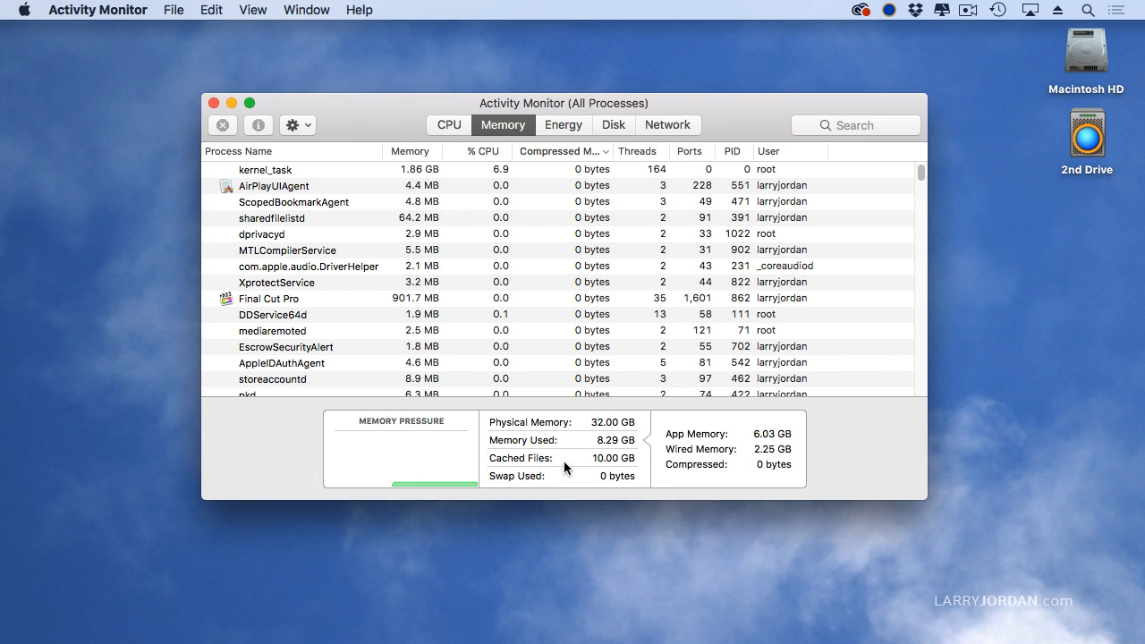
{"action": "mouse_move", "coordinate": [567, 461]}
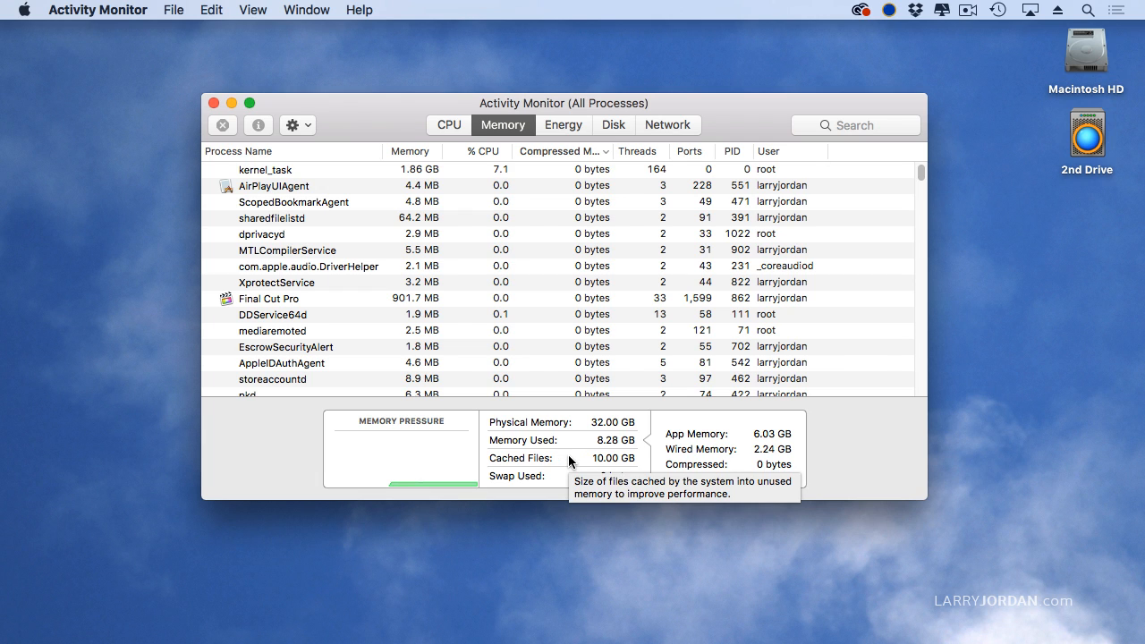
{"action": "mouse_move", "coordinate": [563, 469]}
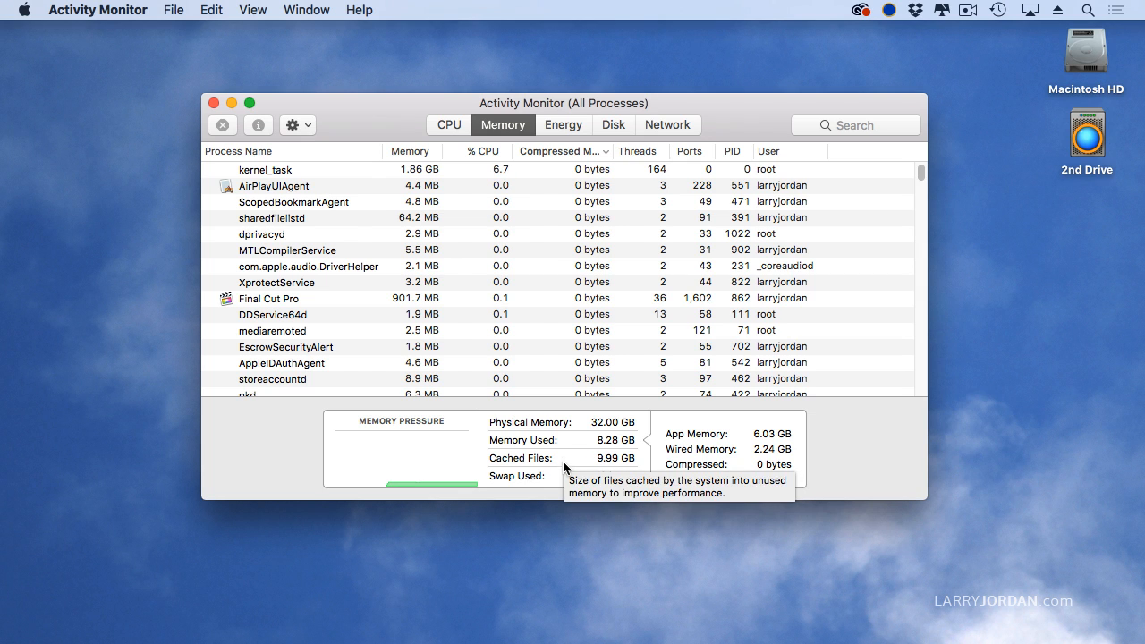
{"action": "mouse_move", "coordinate": [563, 479]}
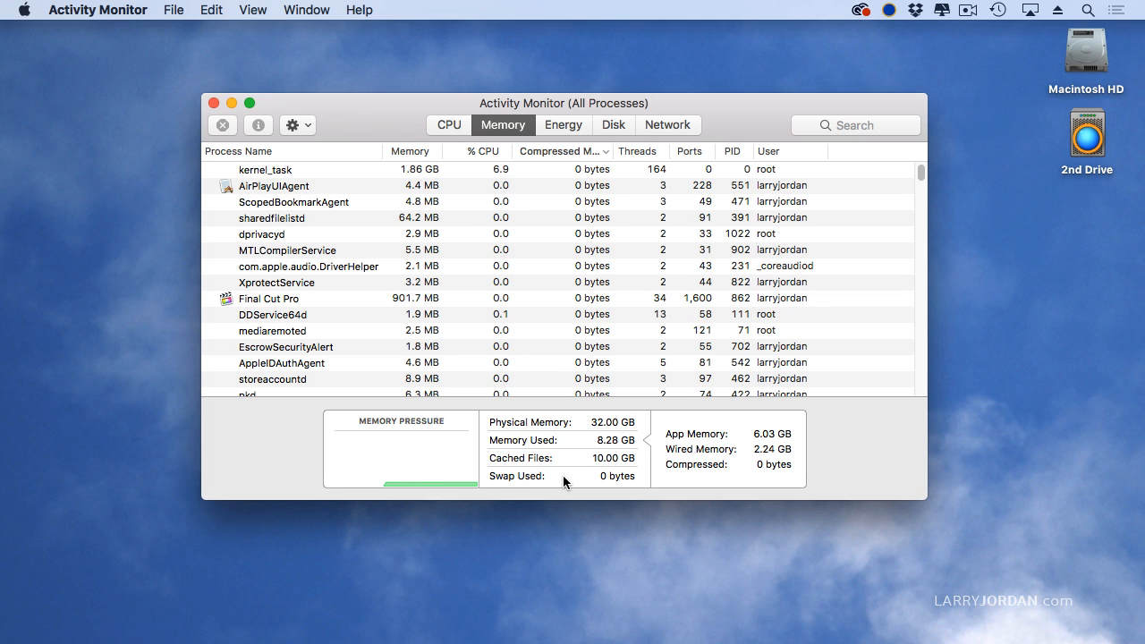
{"action": "mouse_move", "coordinate": [583, 469]}
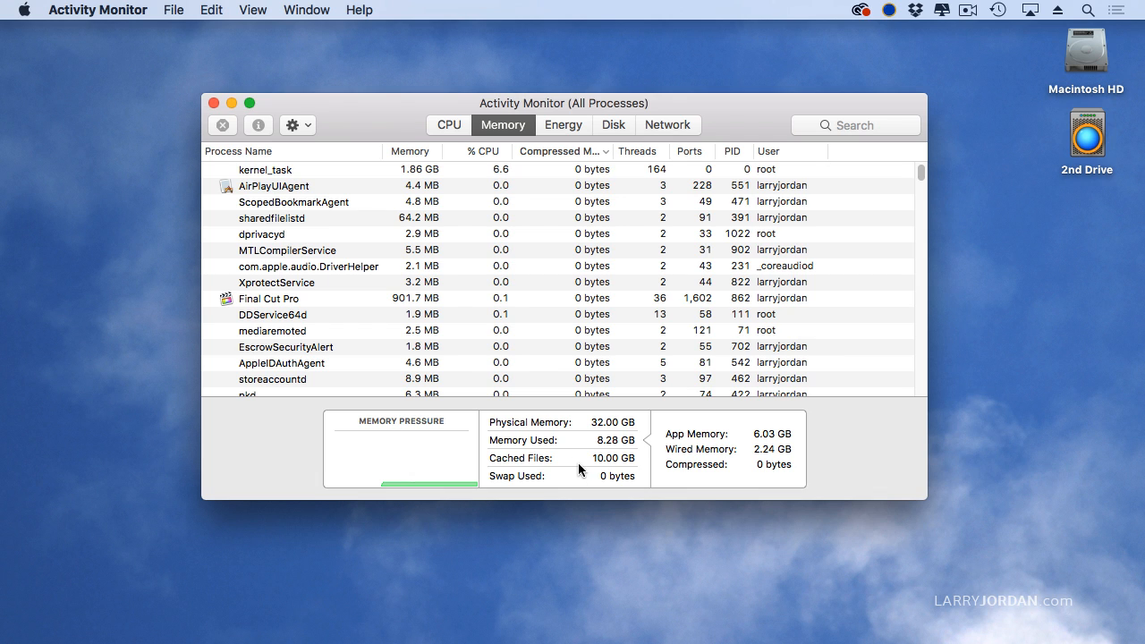
{"action": "mouse_move", "coordinate": [608, 444]}
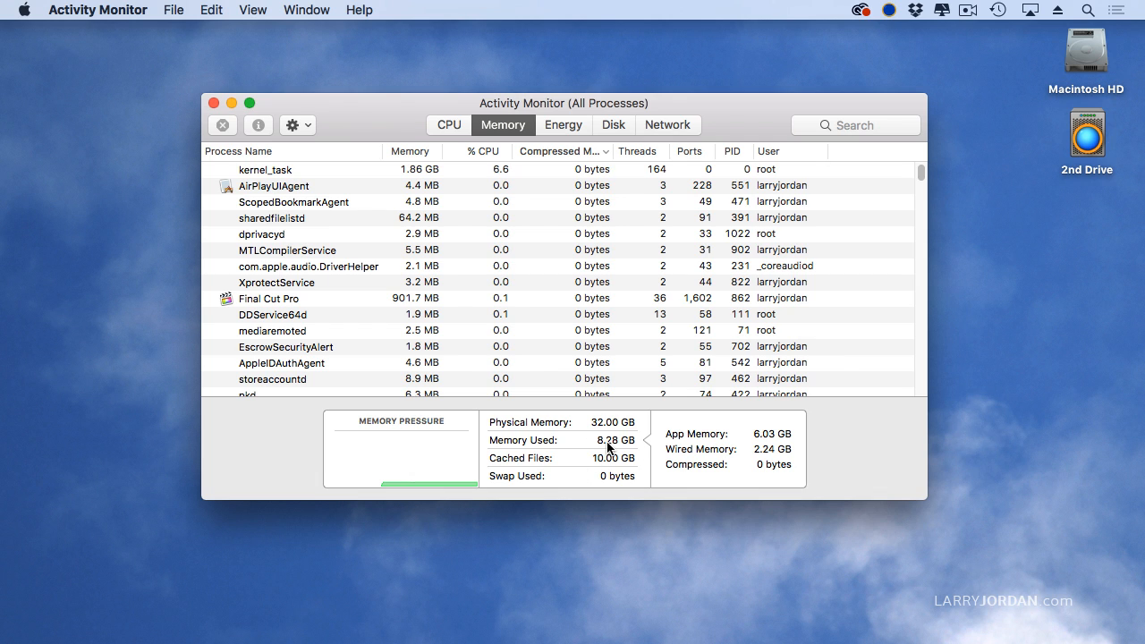
{"action": "mouse_move", "coordinate": [598, 429]}
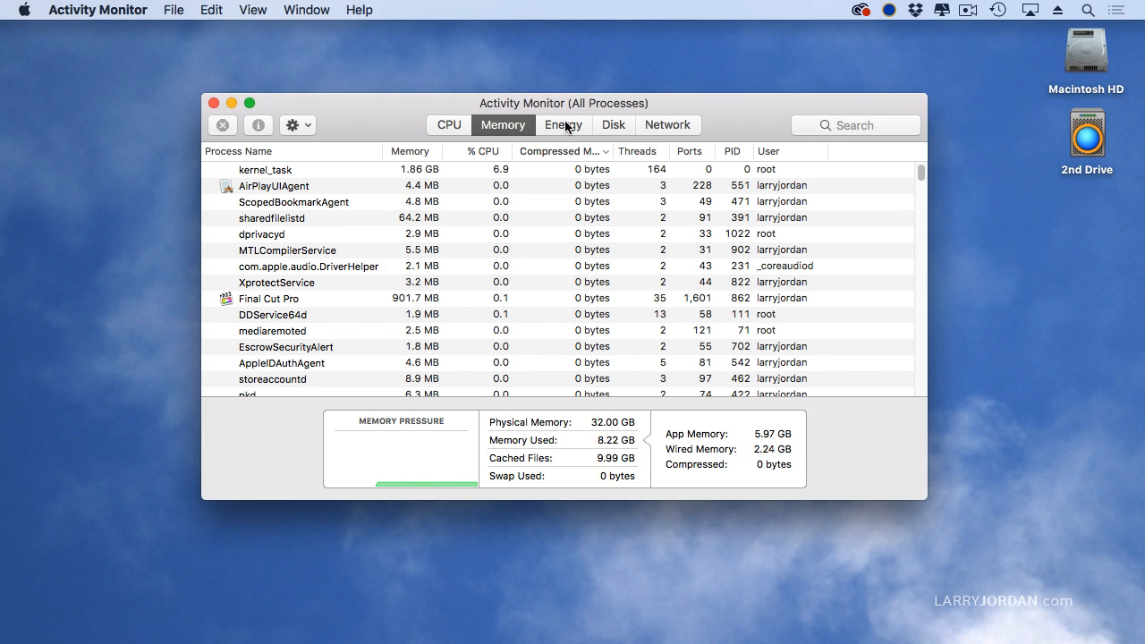
{"action": "left_click", "coordinate": [562, 125]}
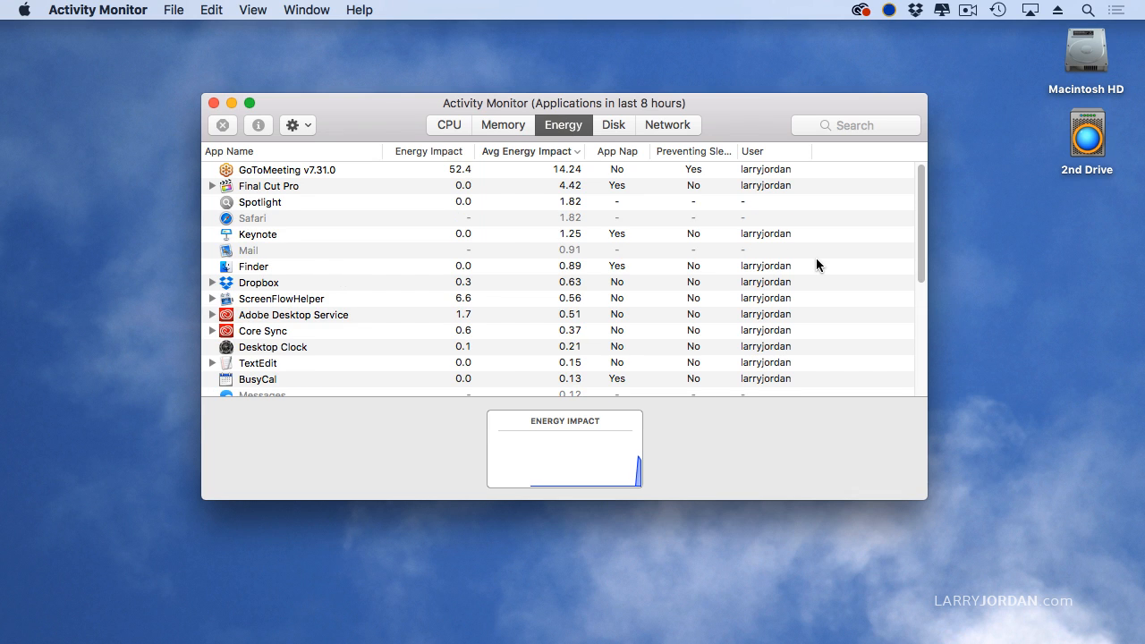
{"action": "mouse_move", "coordinate": [708, 211]}
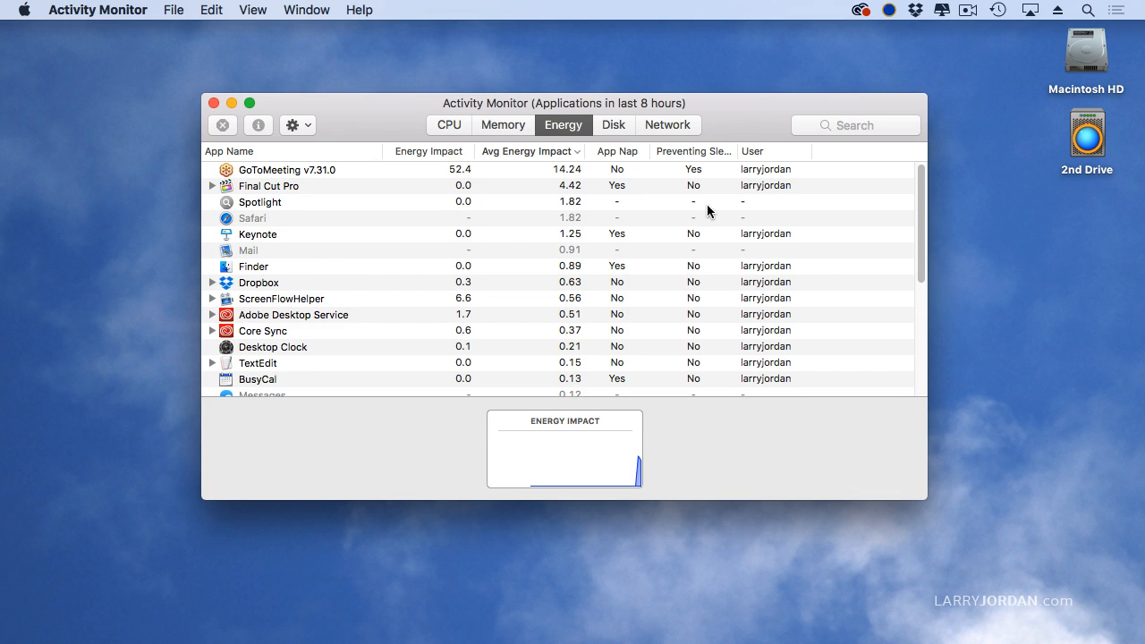
{"action": "left_click", "coordinate": [612, 125]}
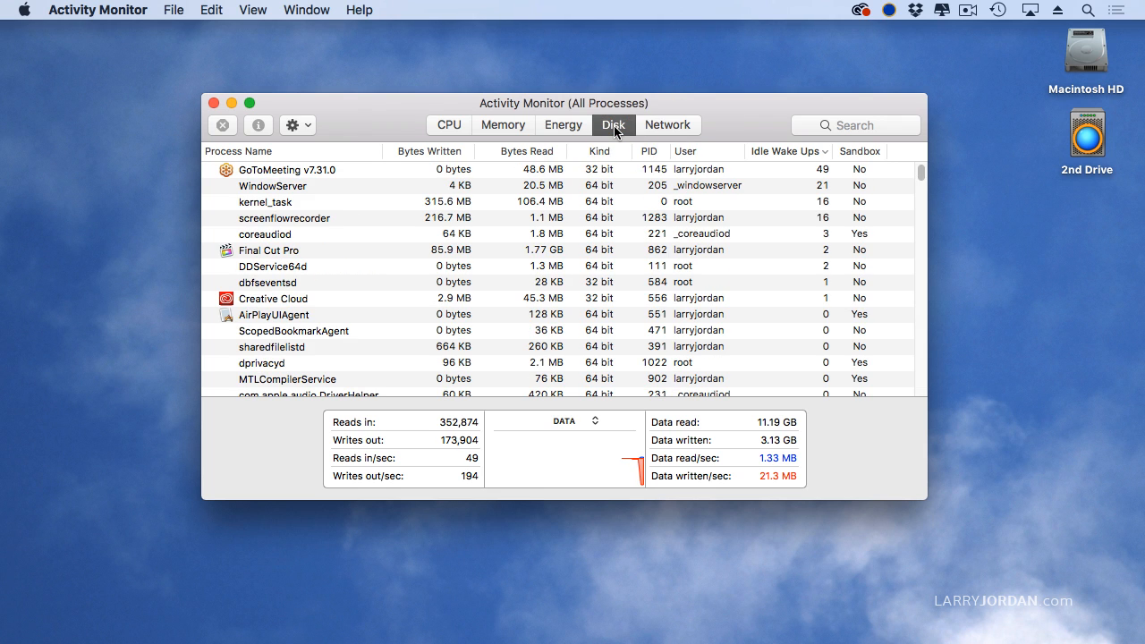
{"action": "mouse_move", "coordinate": [808, 465]}
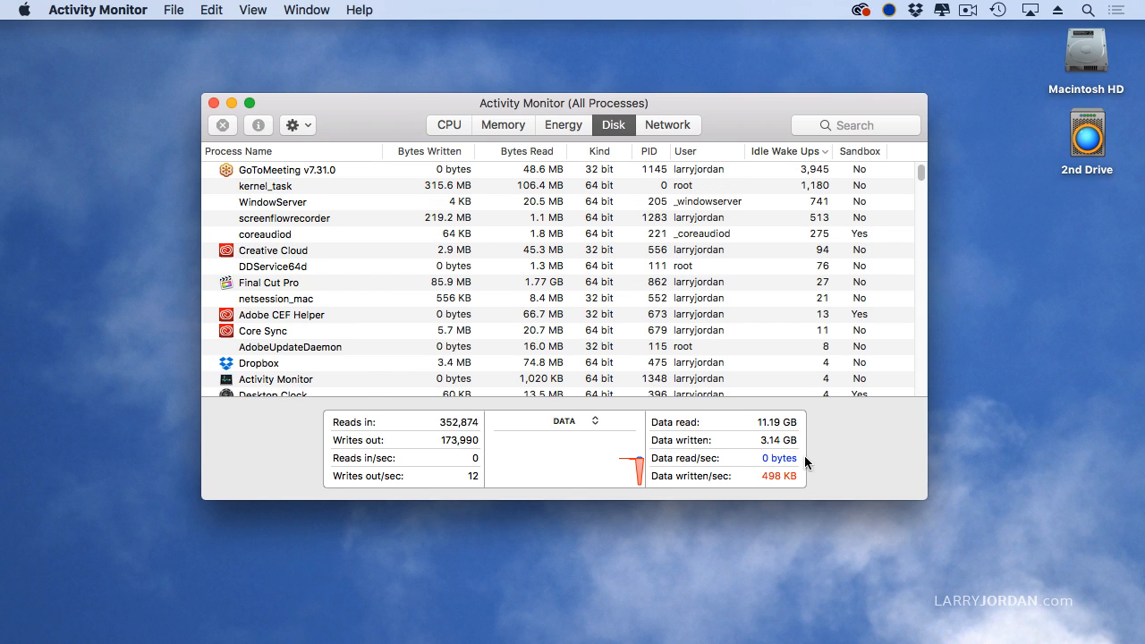
{"action": "mouse_move", "coordinate": [727, 465]}
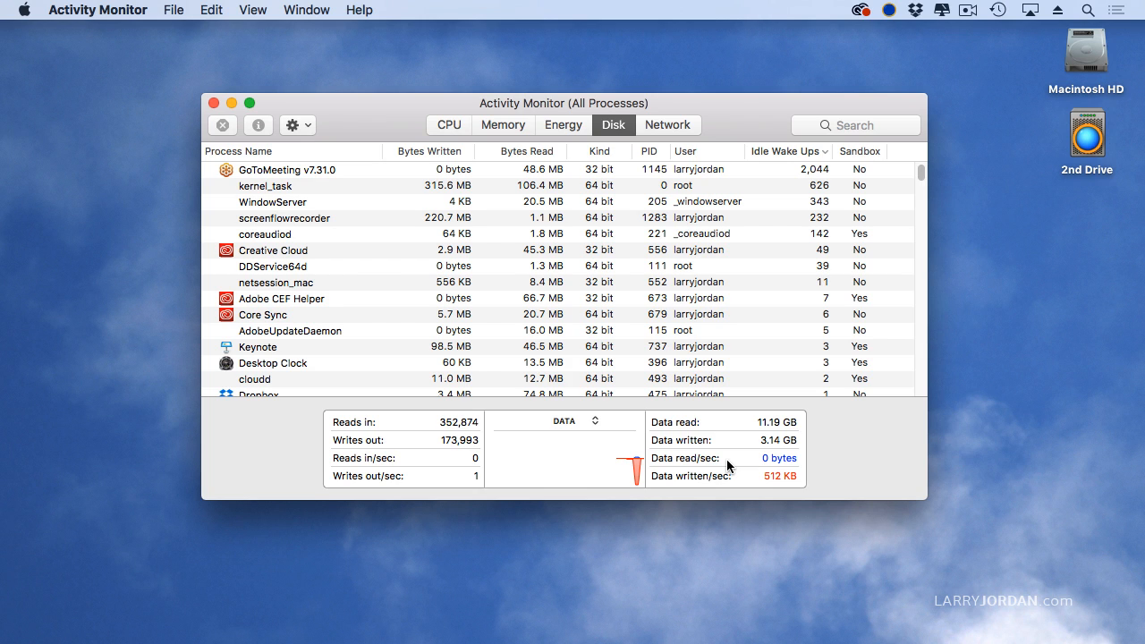
{"action": "mouse_move", "coordinate": [697, 488]}
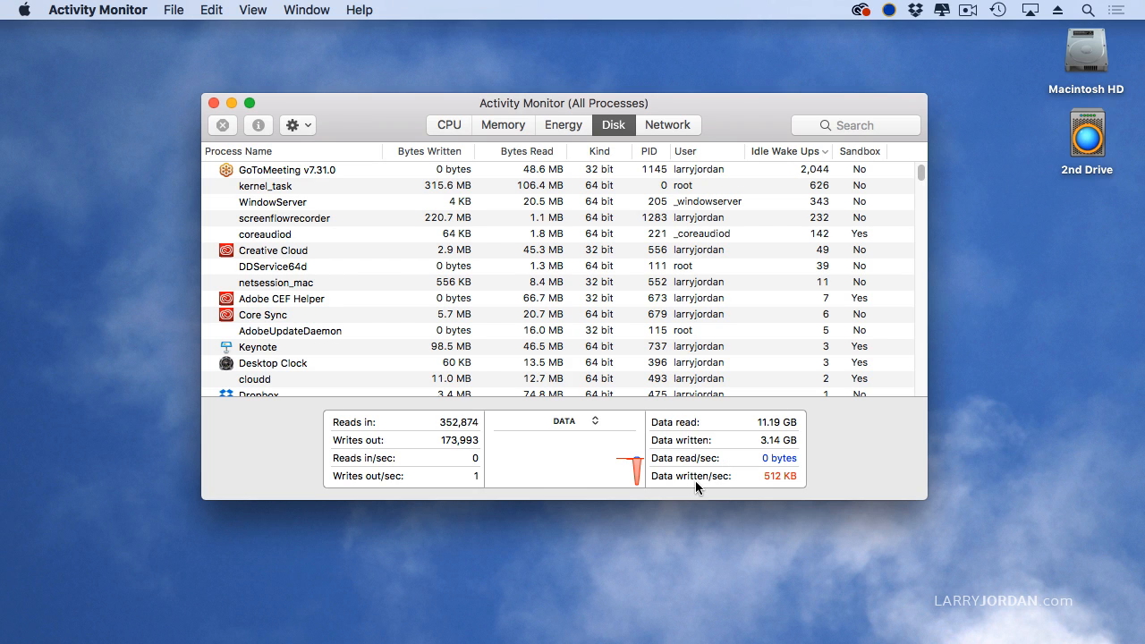
{"action": "mouse_move", "coordinate": [768, 490]}
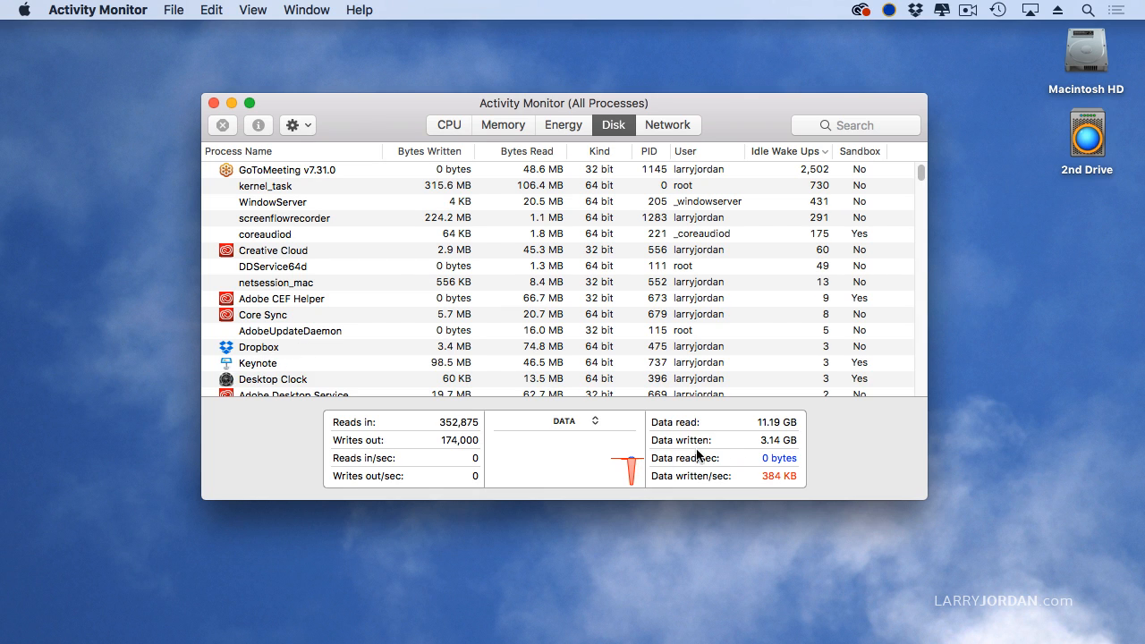
{"action": "mouse_move", "coordinate": [807, 461]}
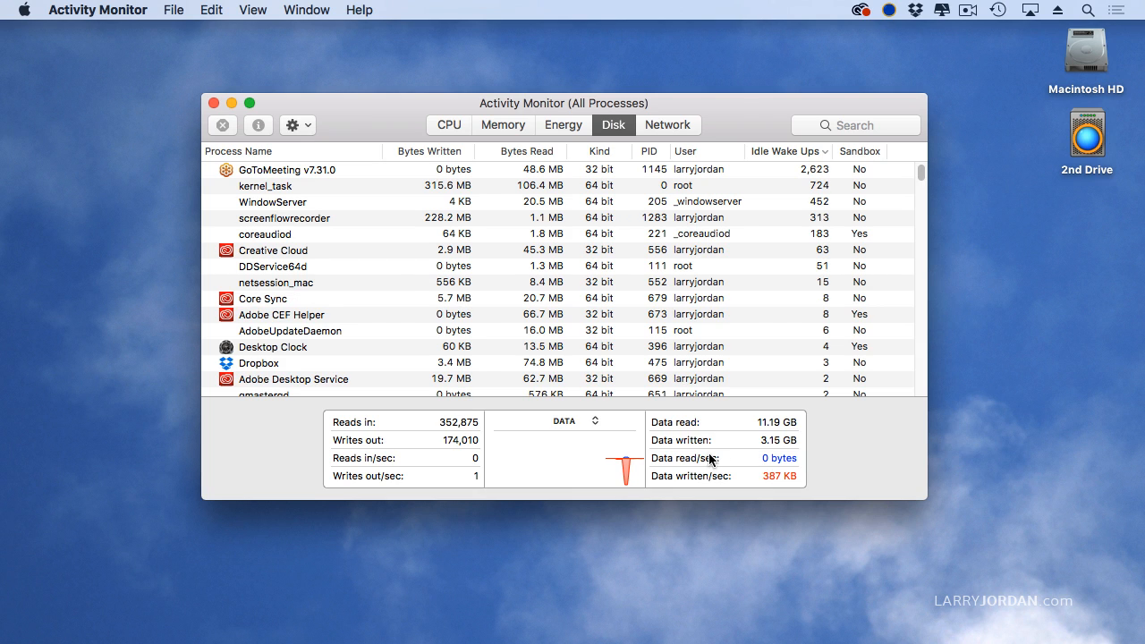
{"action": "mouse_move", "coordinate": [804, 465]}
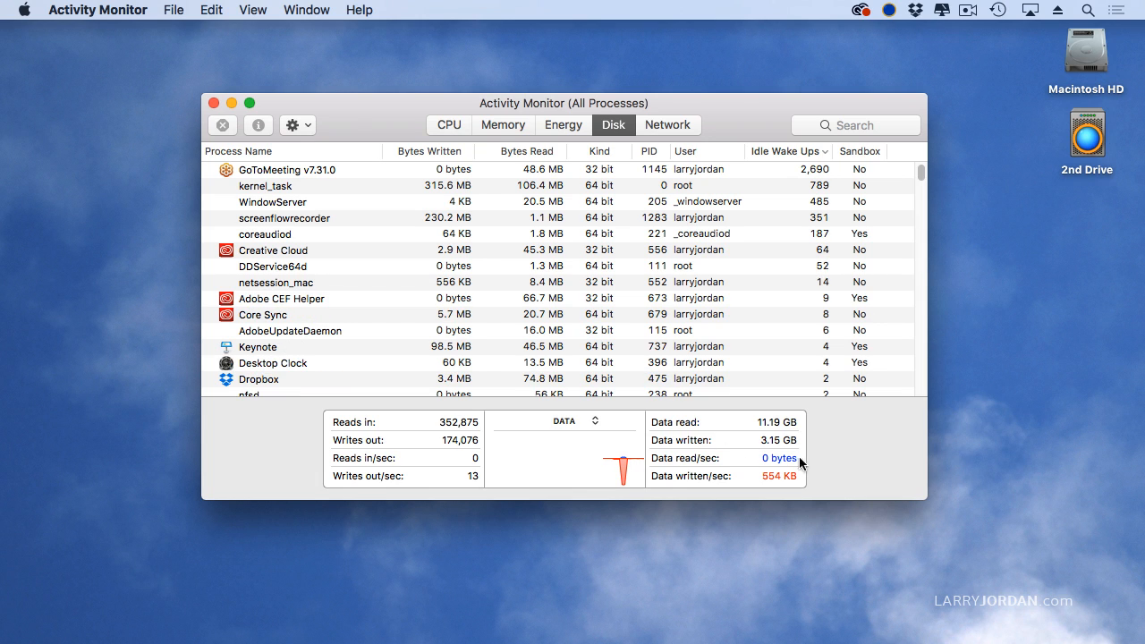
{"action": "mouse_move", "coordinate": [785, 481]}
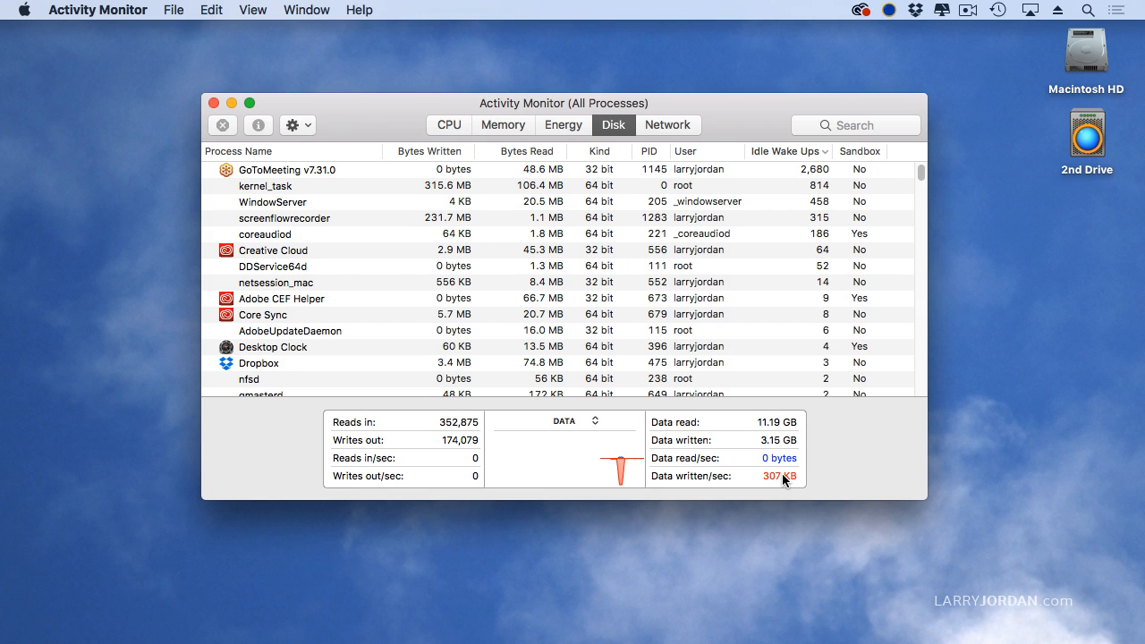
{"action": "mouse_move", "coordinate": [783, 483]}
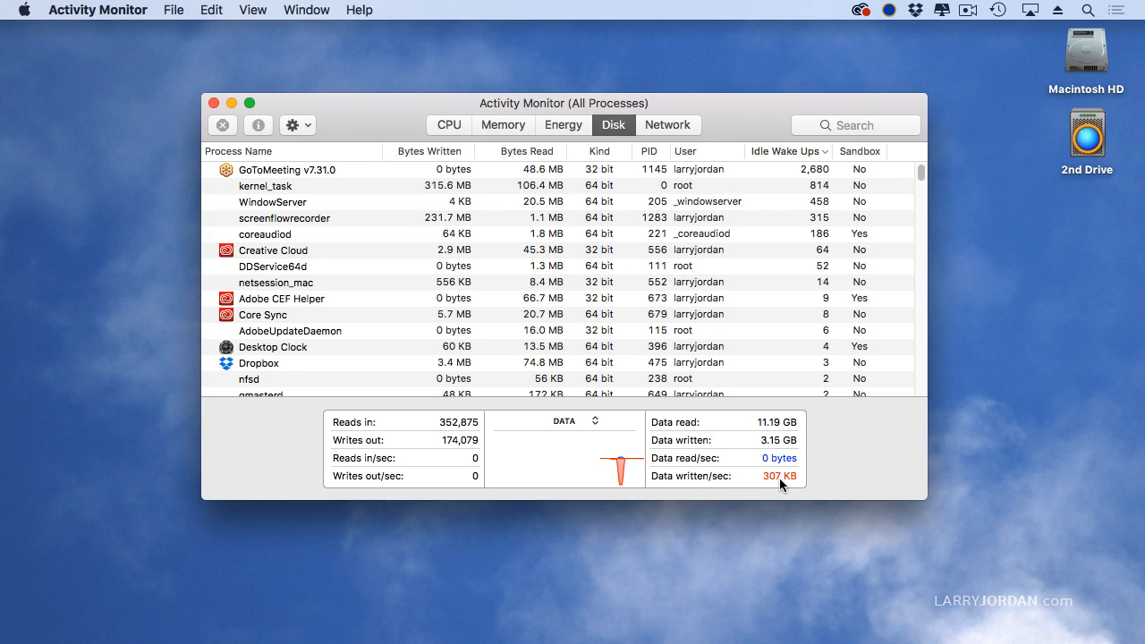
{"action": "mouse_move", "coordinate": [703, 465]}
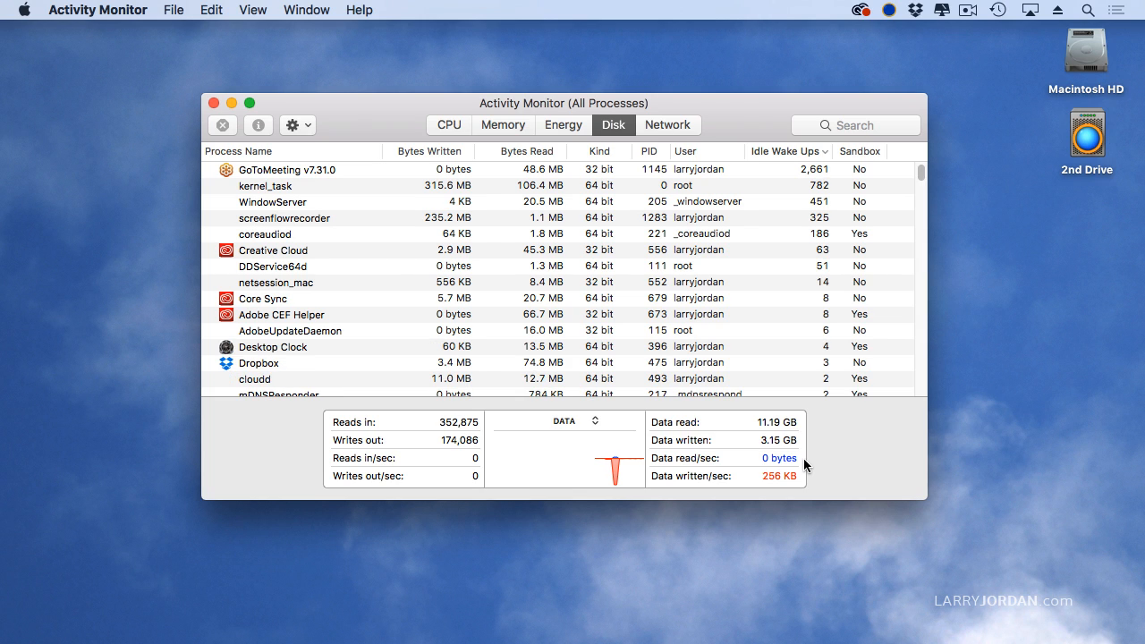
{"action": "mouse_move", "coordinate": [755, 451]}
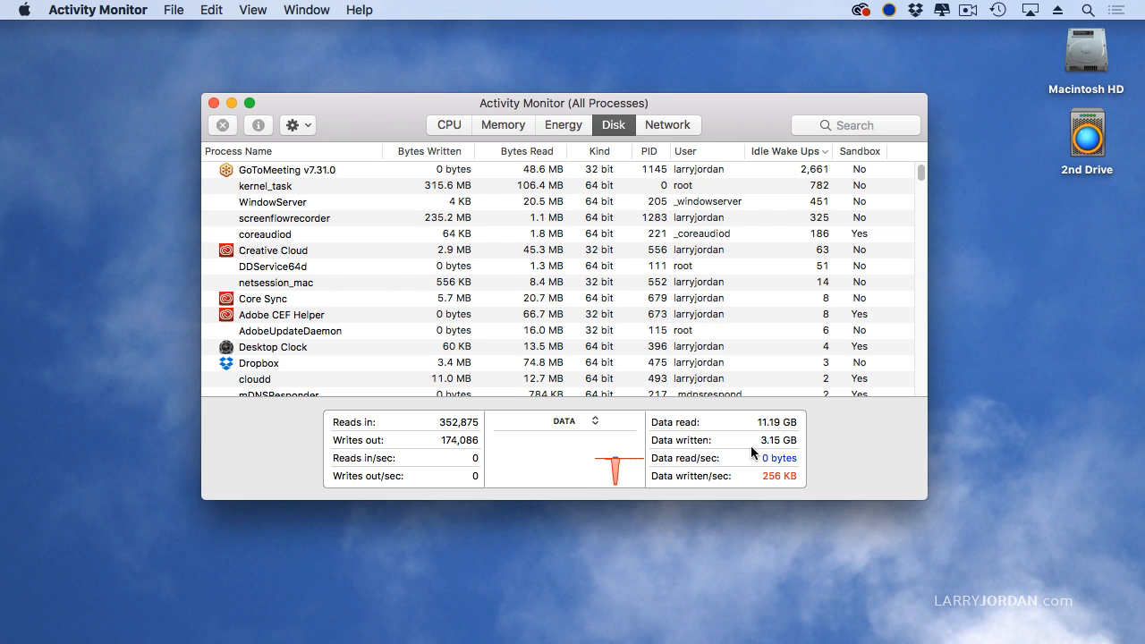
{"action": "mouse_move", "coordinate": [812, 463]}
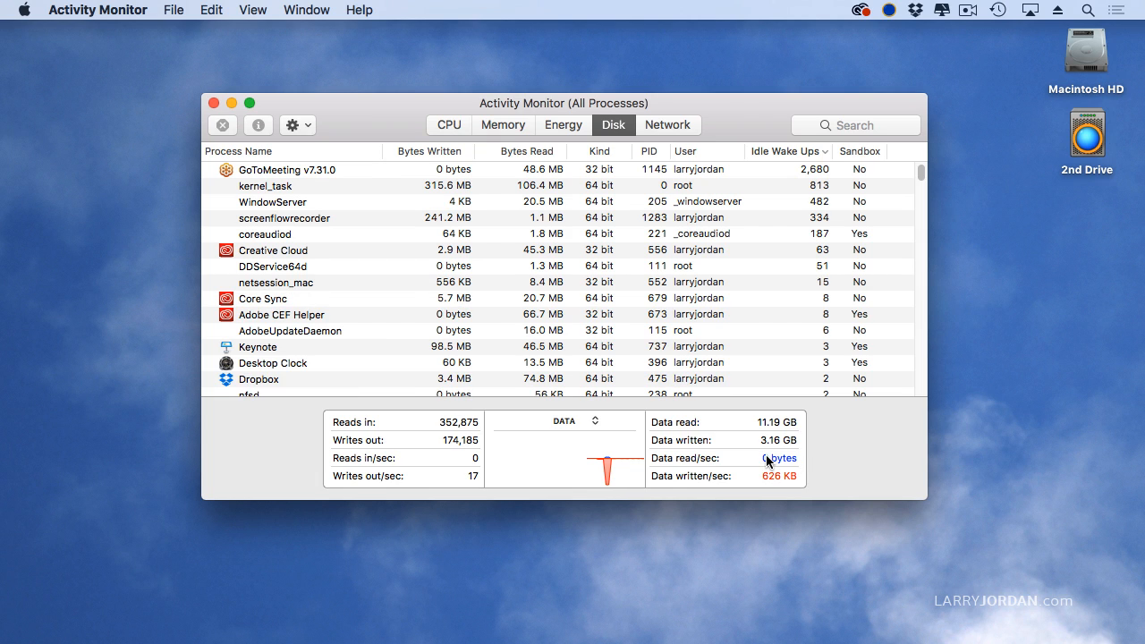
{"action": "mouse_move", "coordinate": [820, 456]}
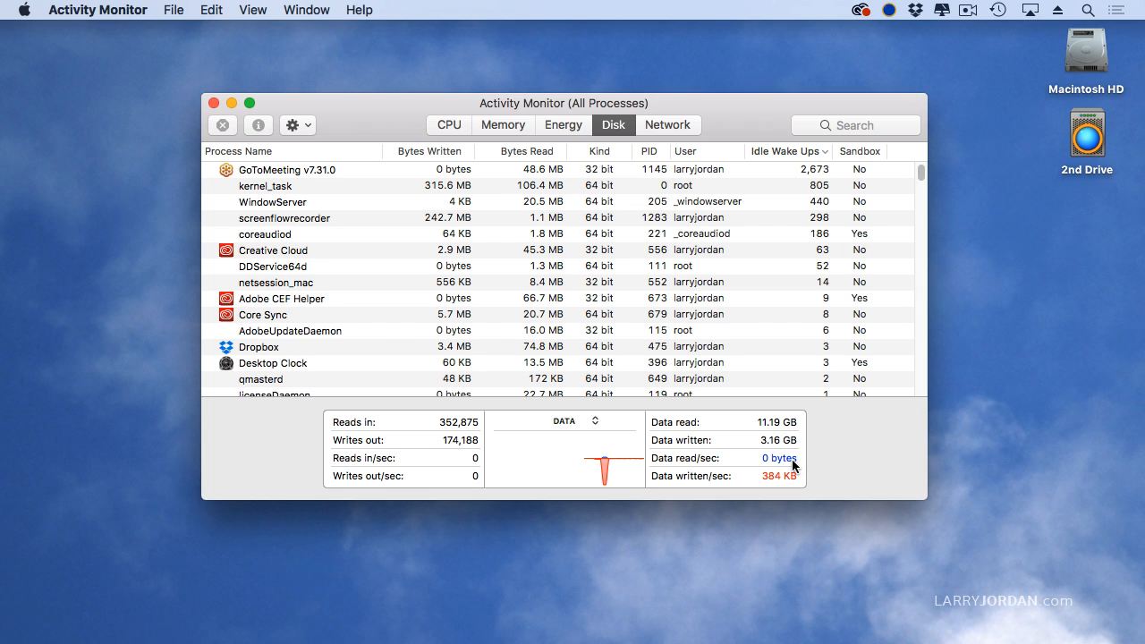
{"action": "mouse_move", "coordinate": [765, 454]}
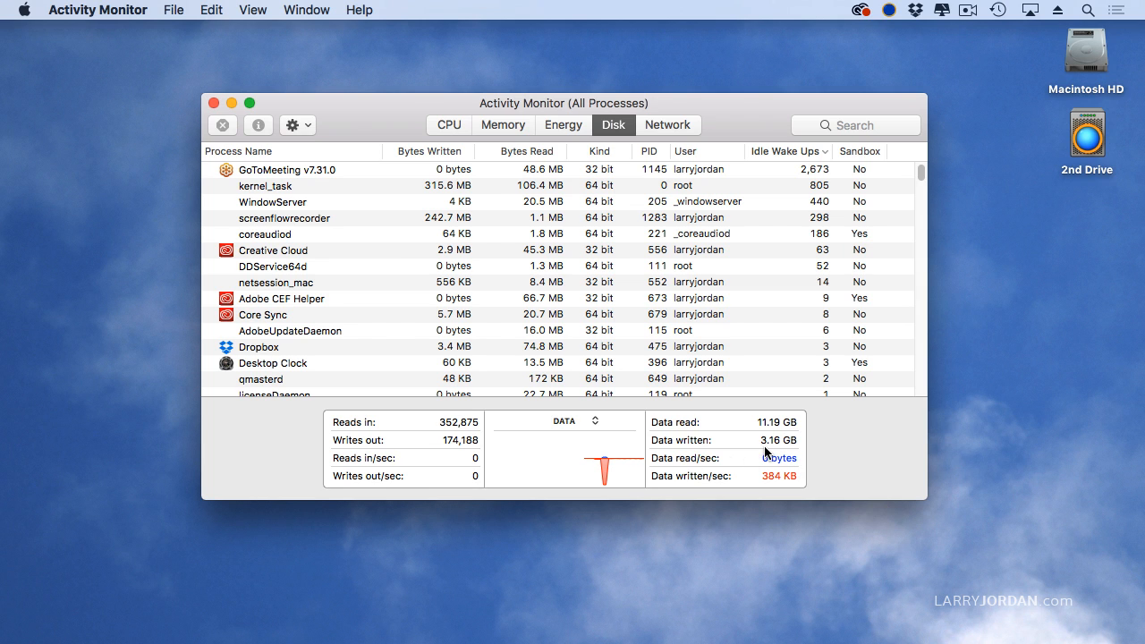
Switch to the Network tab showing per-process traffic, GoToMeeting sending the most
{"action": "left_click", "coordinate": [667, 125]}
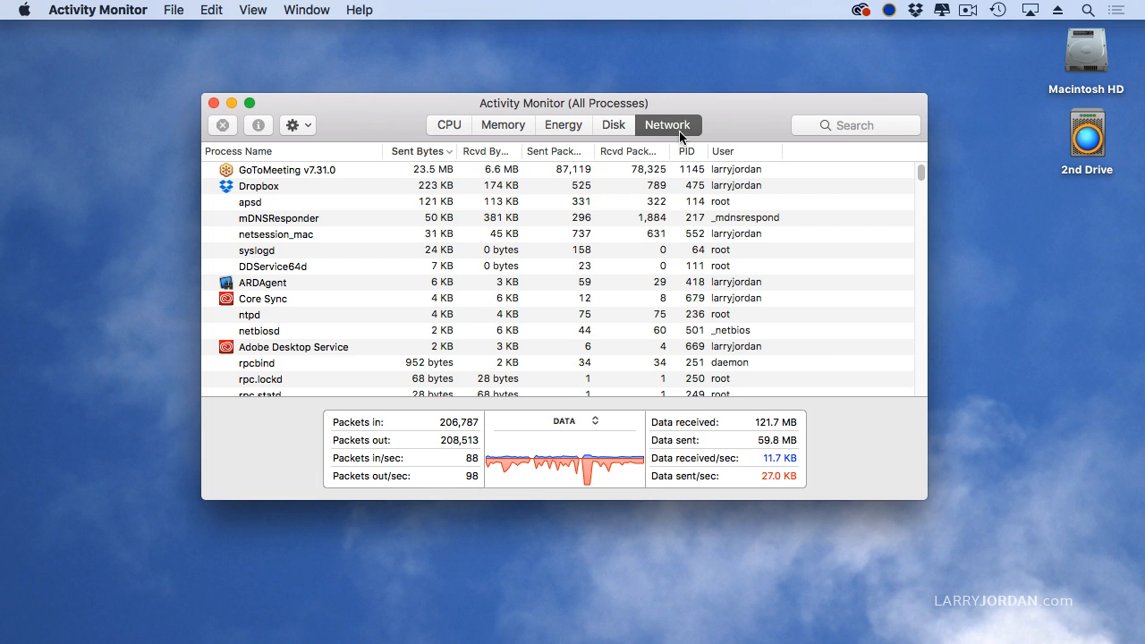
{"action": "mouse_move", "coordinate": [857, 467]}
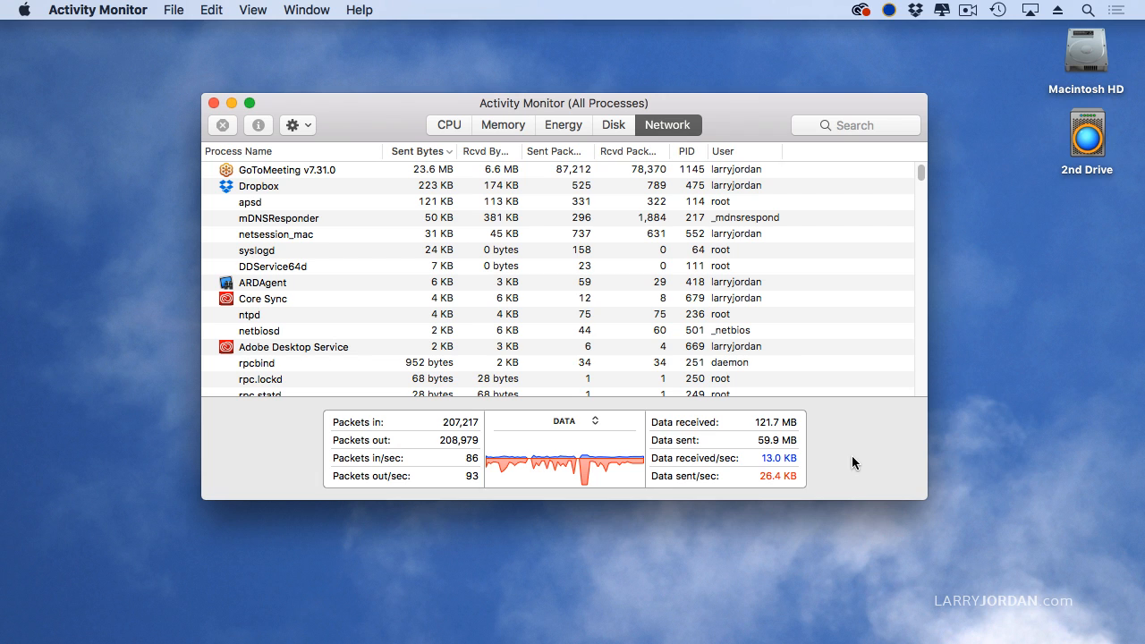
{"action": "mouse_move", "coordinate": [801, 493]}
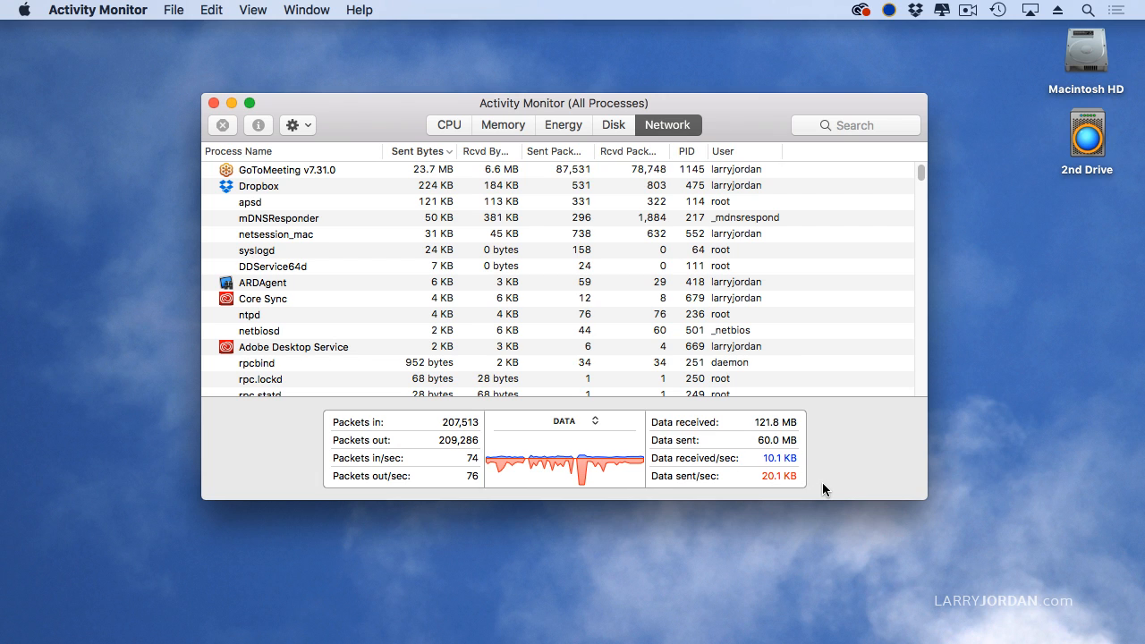
{"action": "mouse_move", "coordinate": [785, 490]}
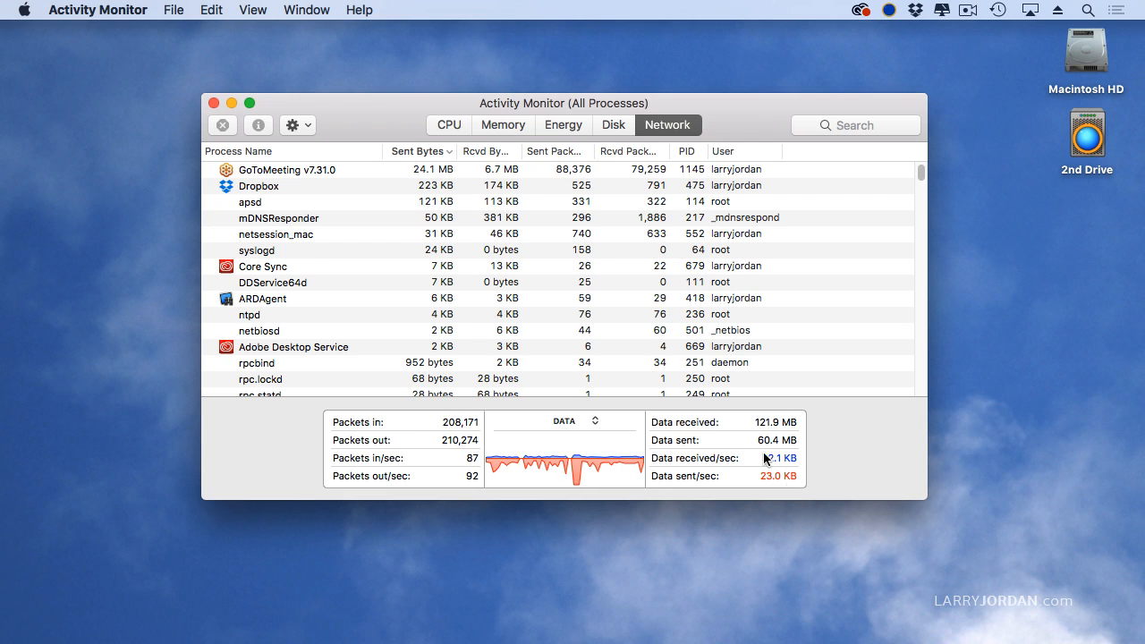
Return to the Disk tab, where Final Cut Pro shows about 1.77 GB read
{"action": "left_click", "coordinate": [611, 126]}
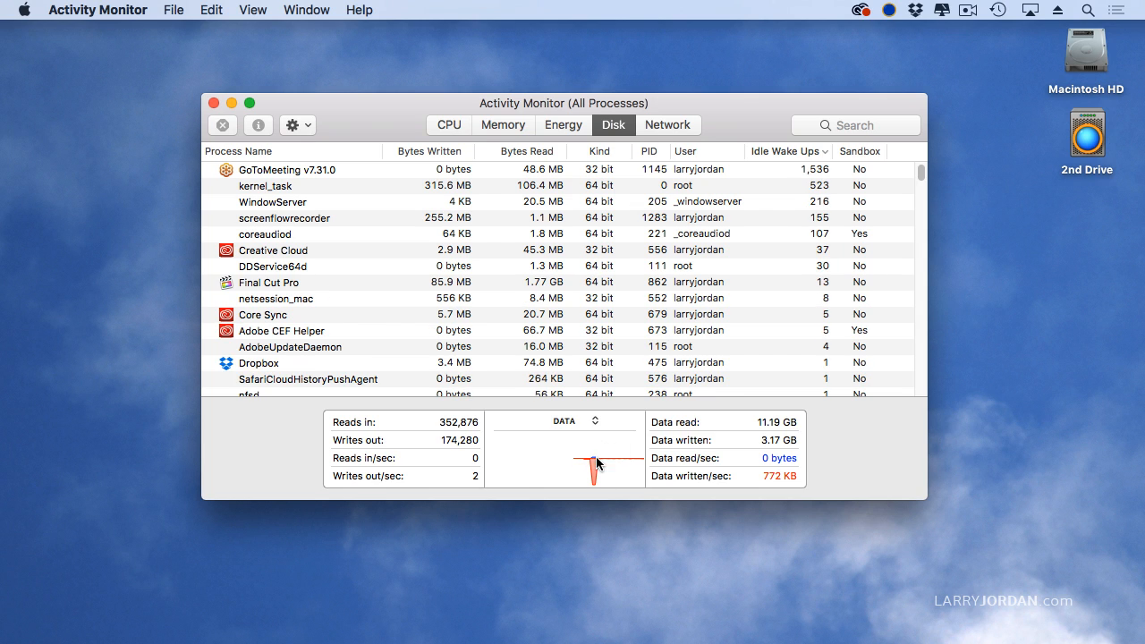
{"action": "mouse_move", "coordinate": [597, 469]}
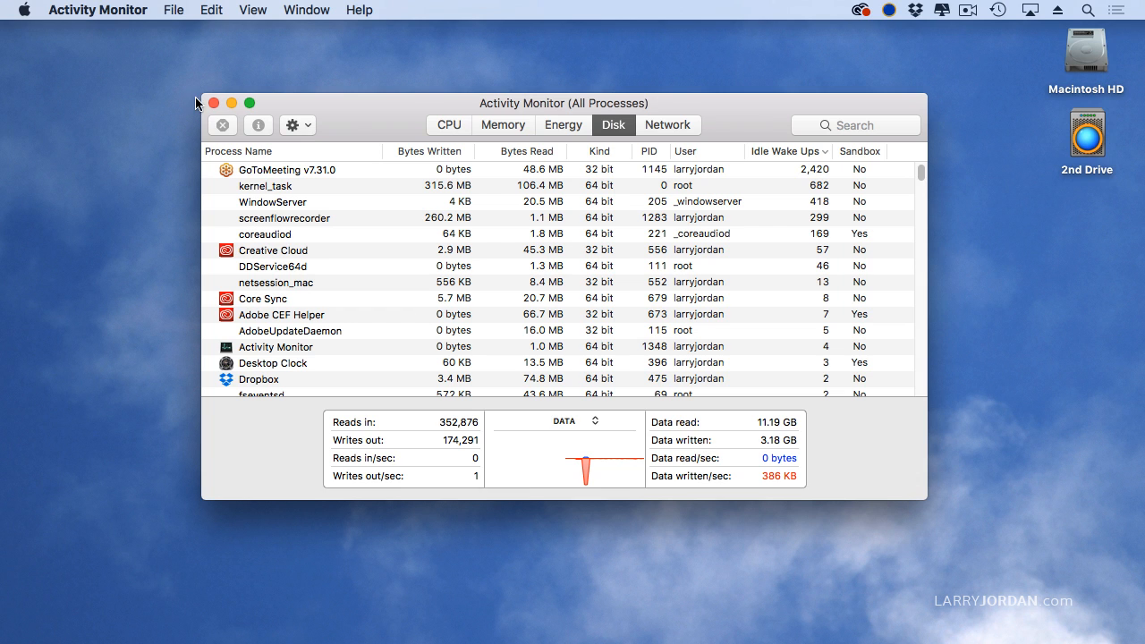
Close the Activity Monitor window, revealing the Finder Utilities folder again
{"action": "left_click", "coordinate": [215, 102]}
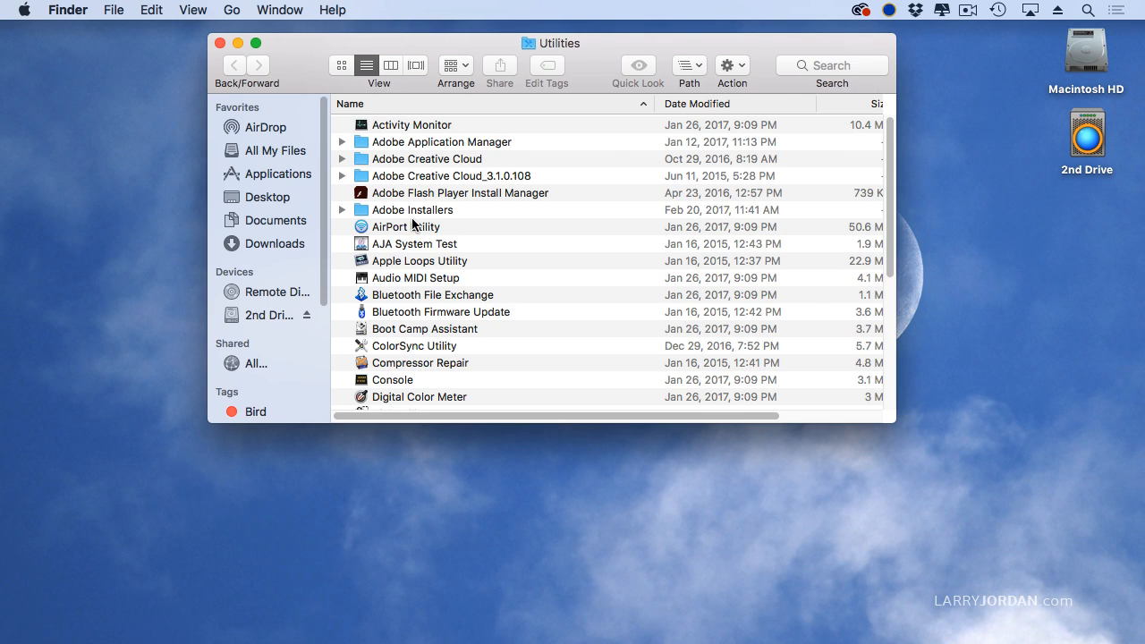
{"action": "mouse_move", "coordinate": [397, 124]}
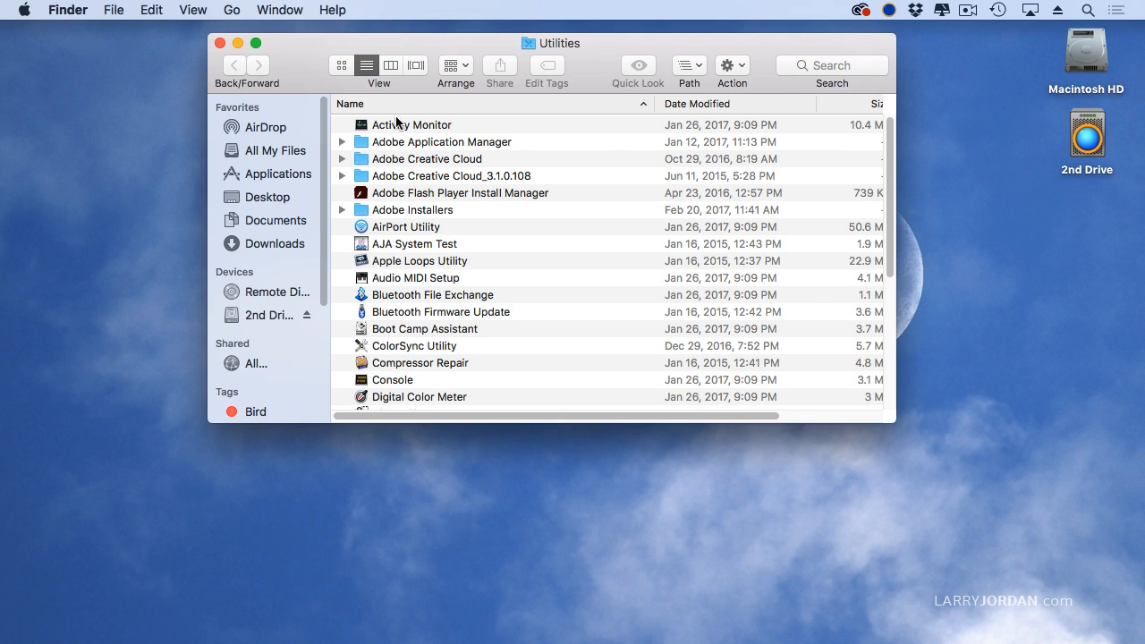
{"action": "mouse_move", "coordinate": [297, 66]}
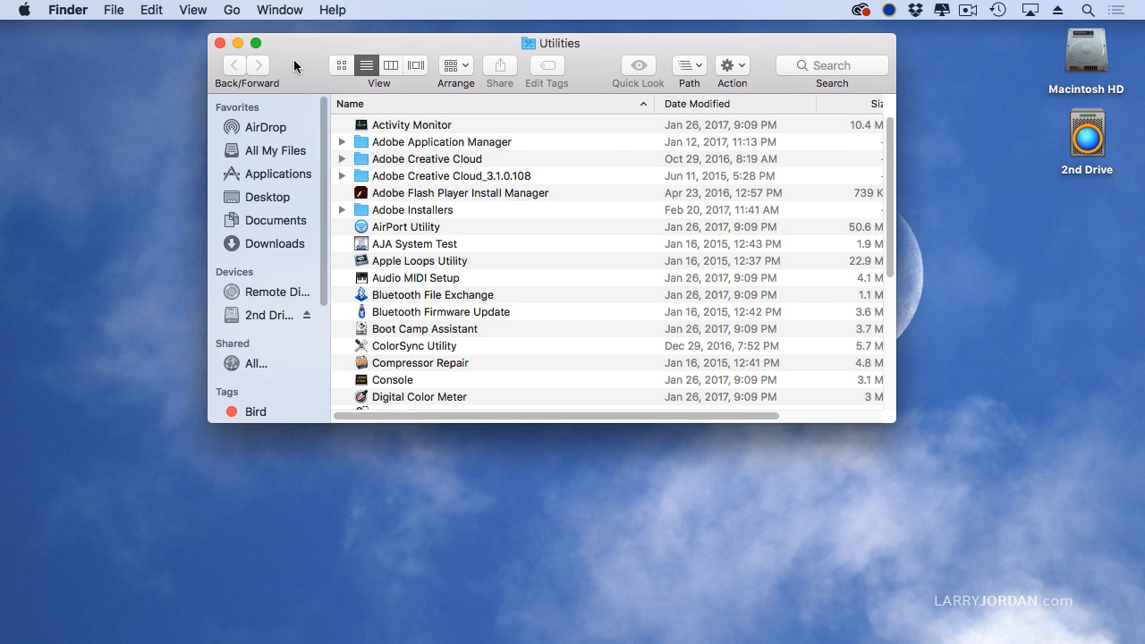